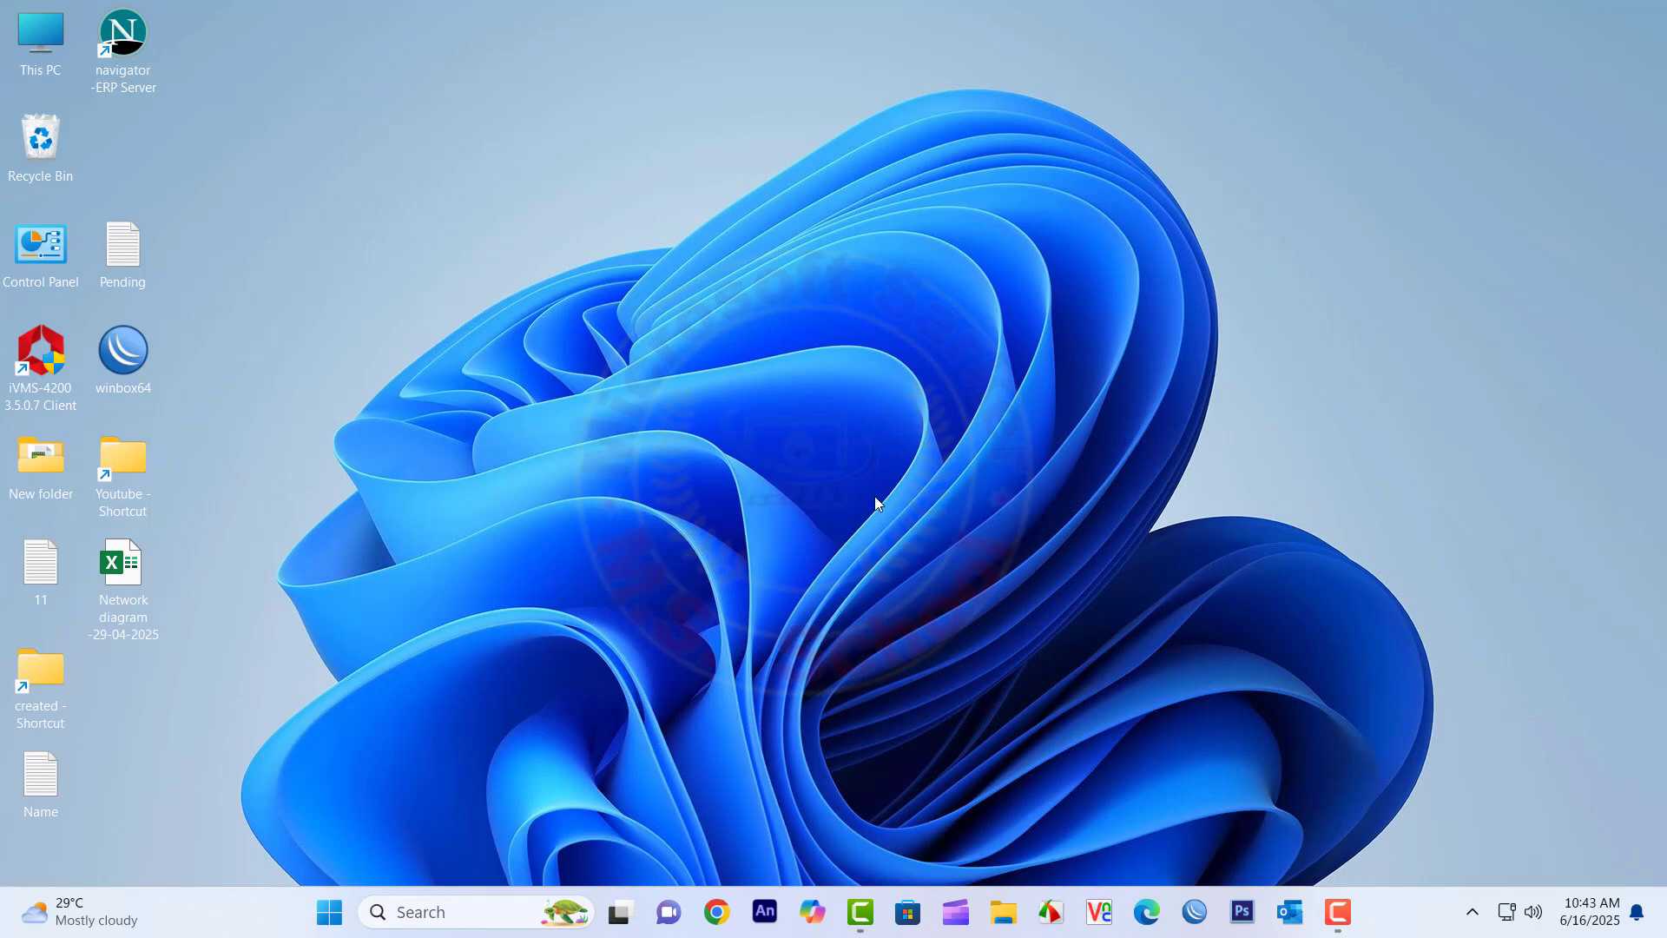
mouse_move(1170, 450)
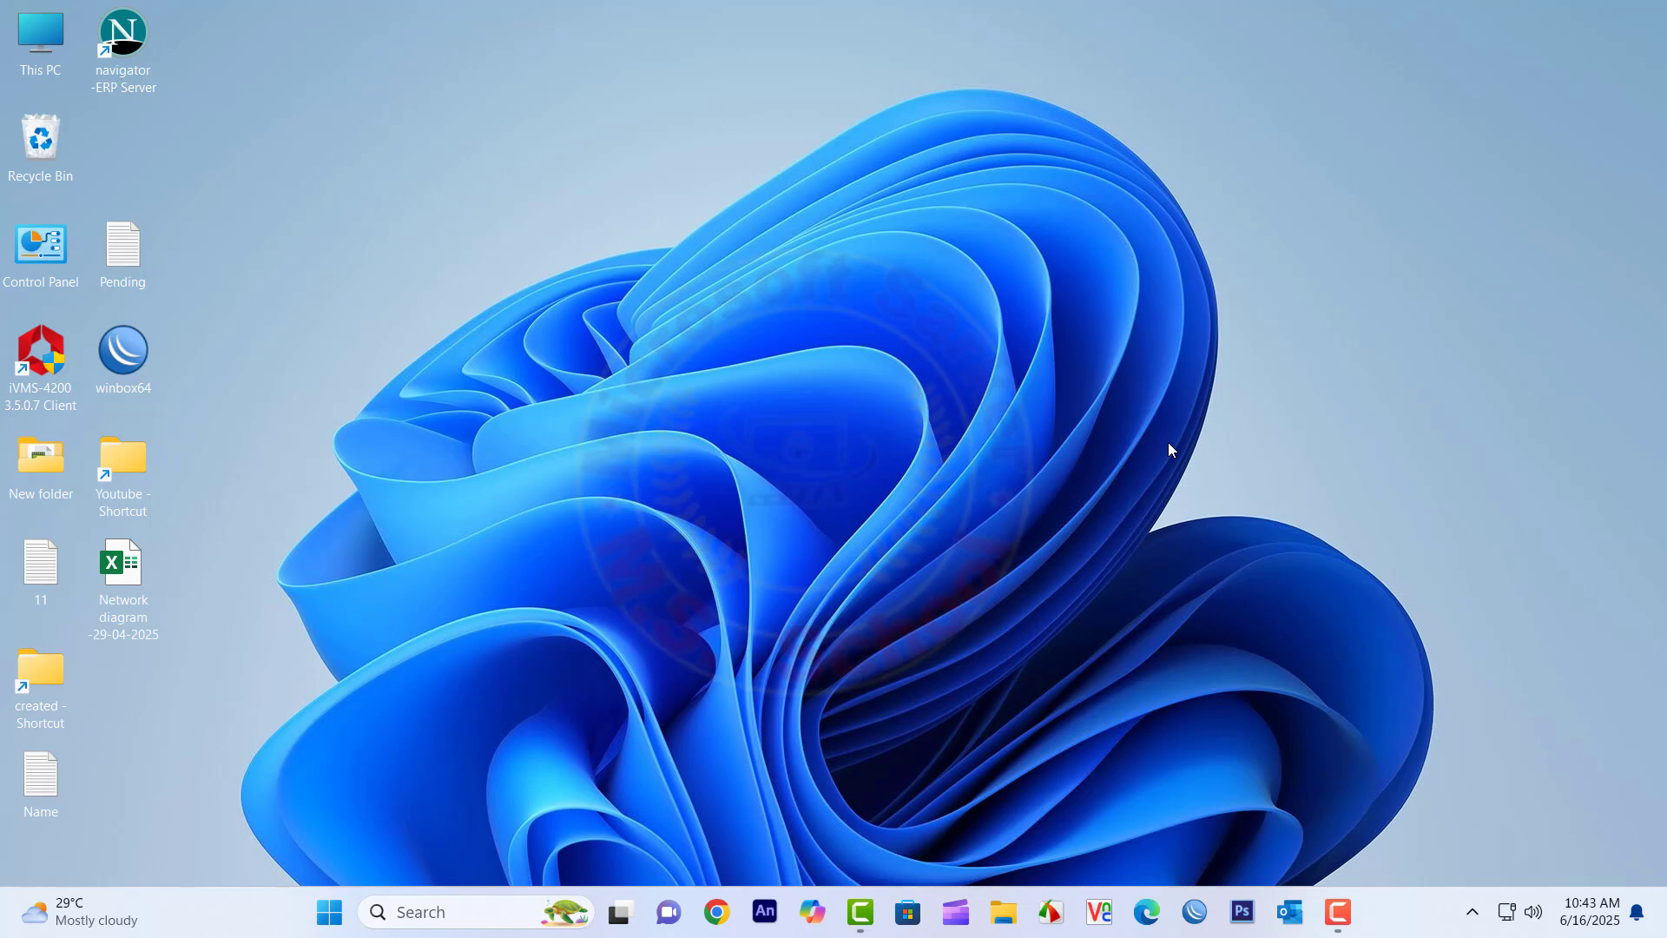
mouse_move(609, 354)
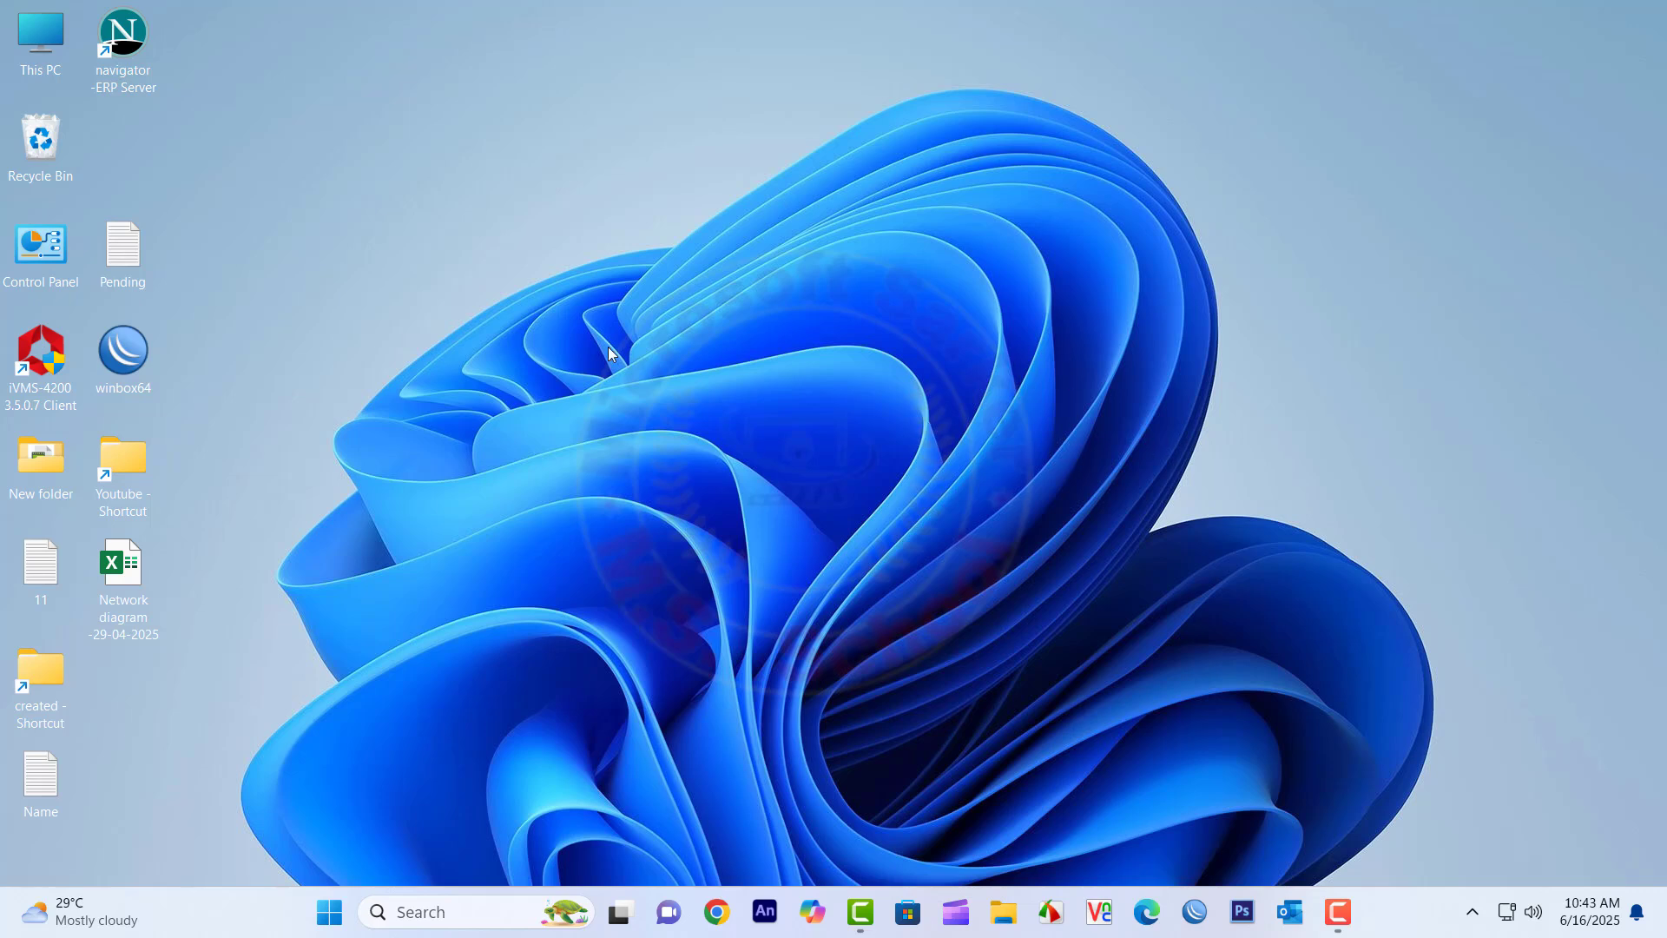
mouse_move(800, 388)
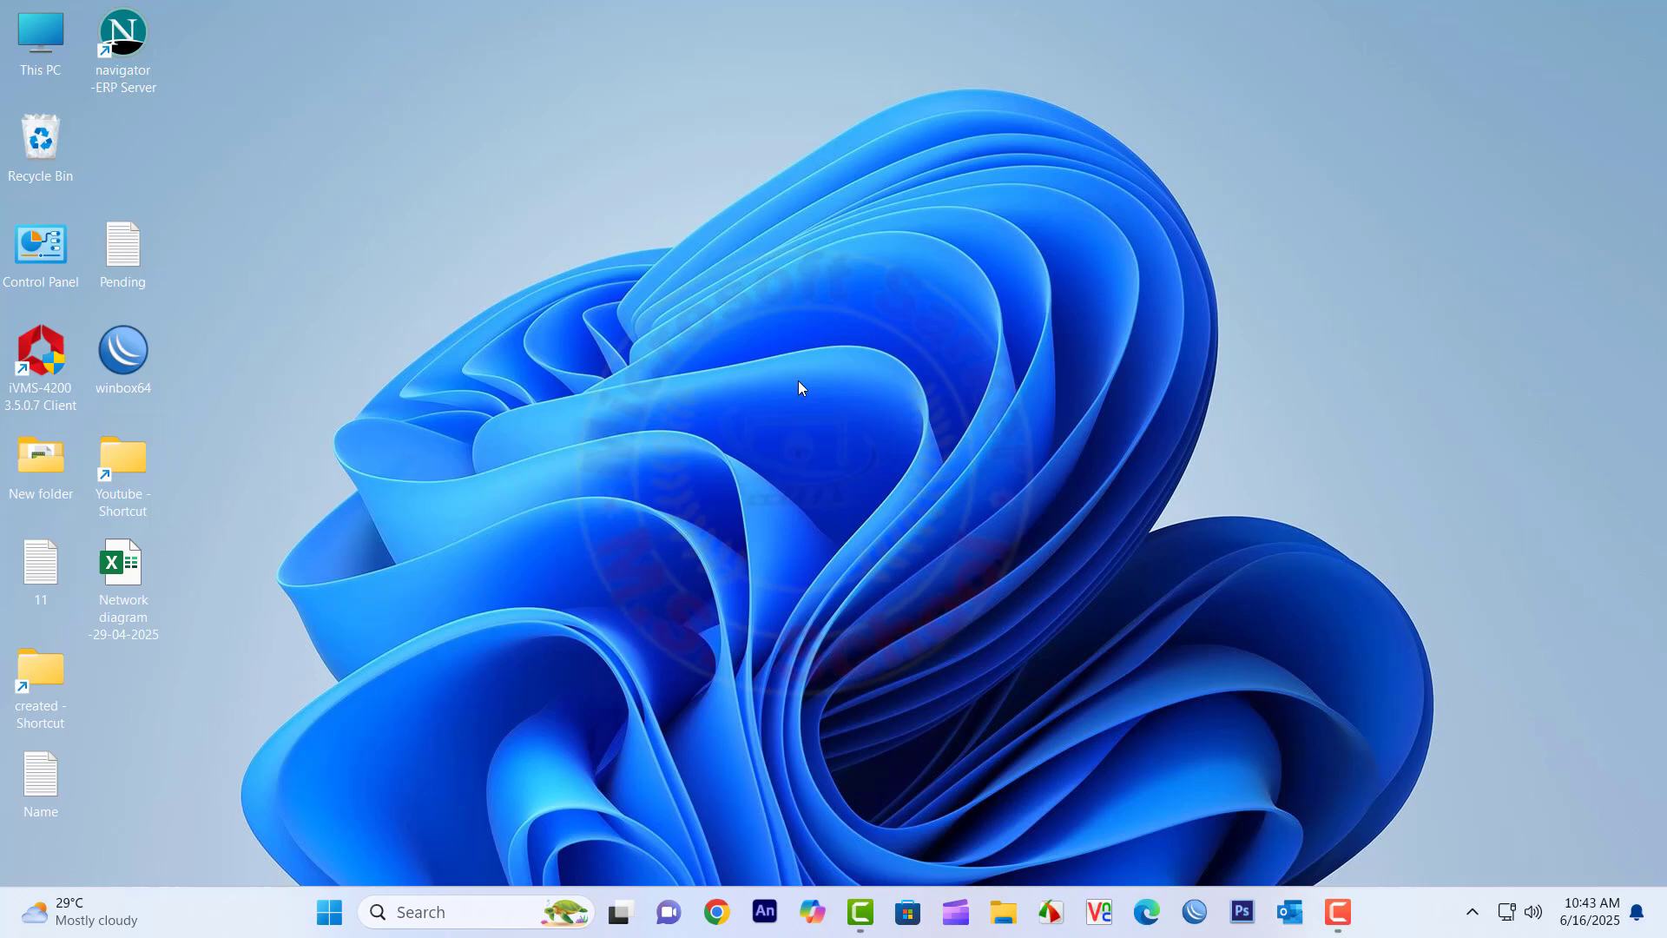
mouse_move(824, 380)
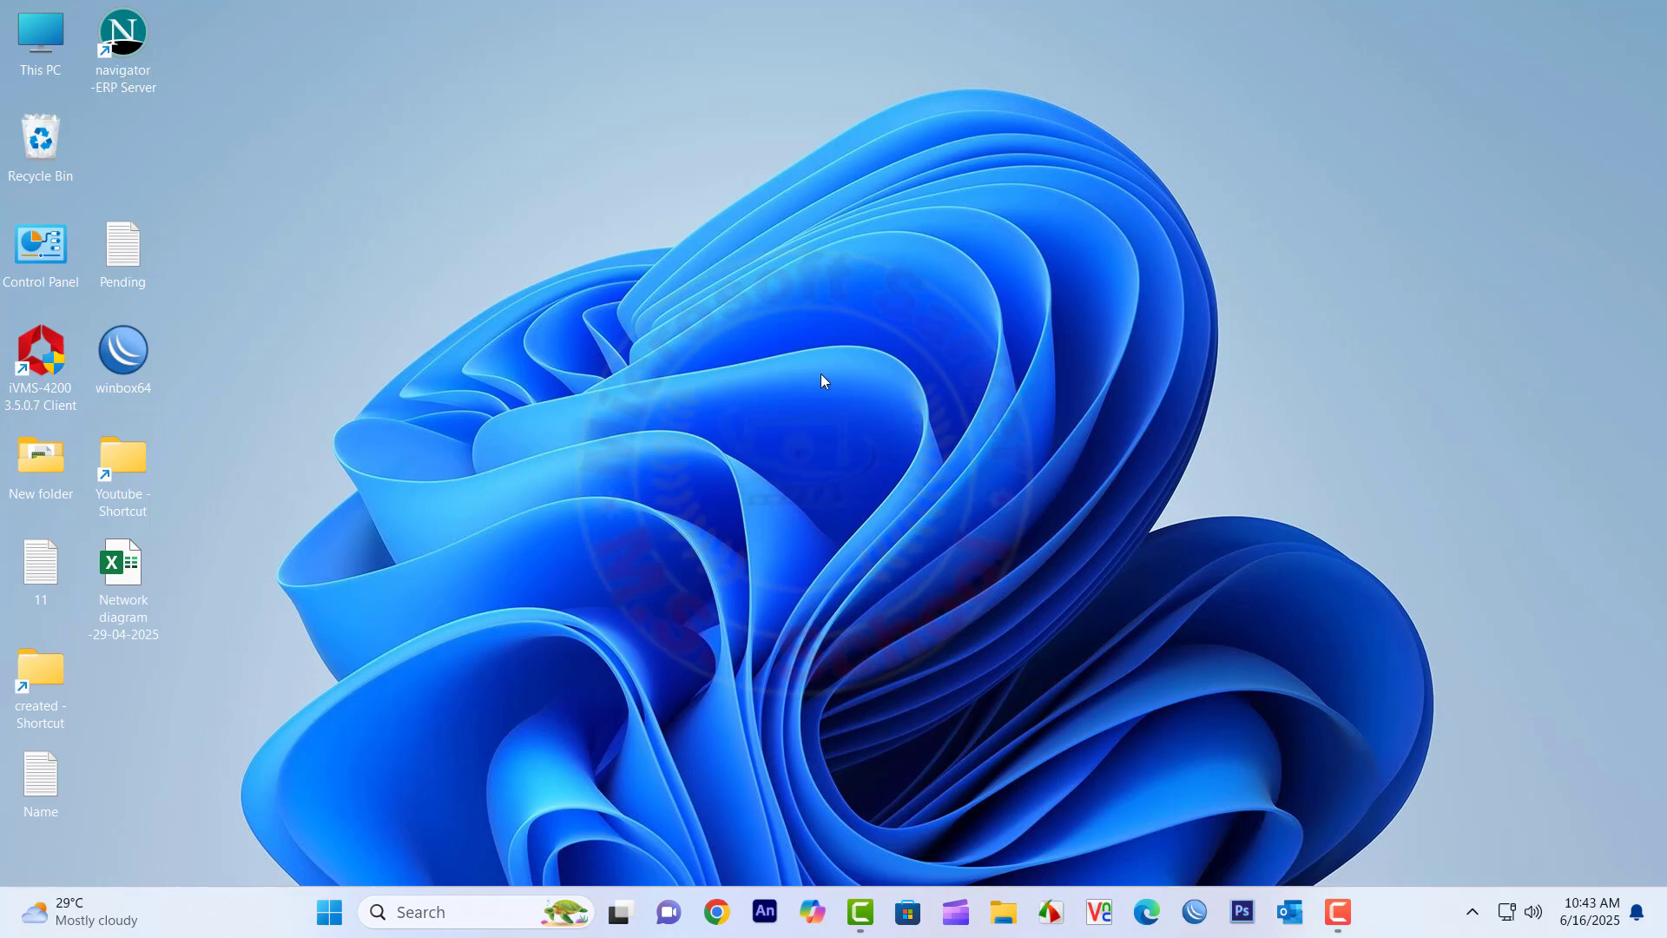
mouse_move(800, 412)
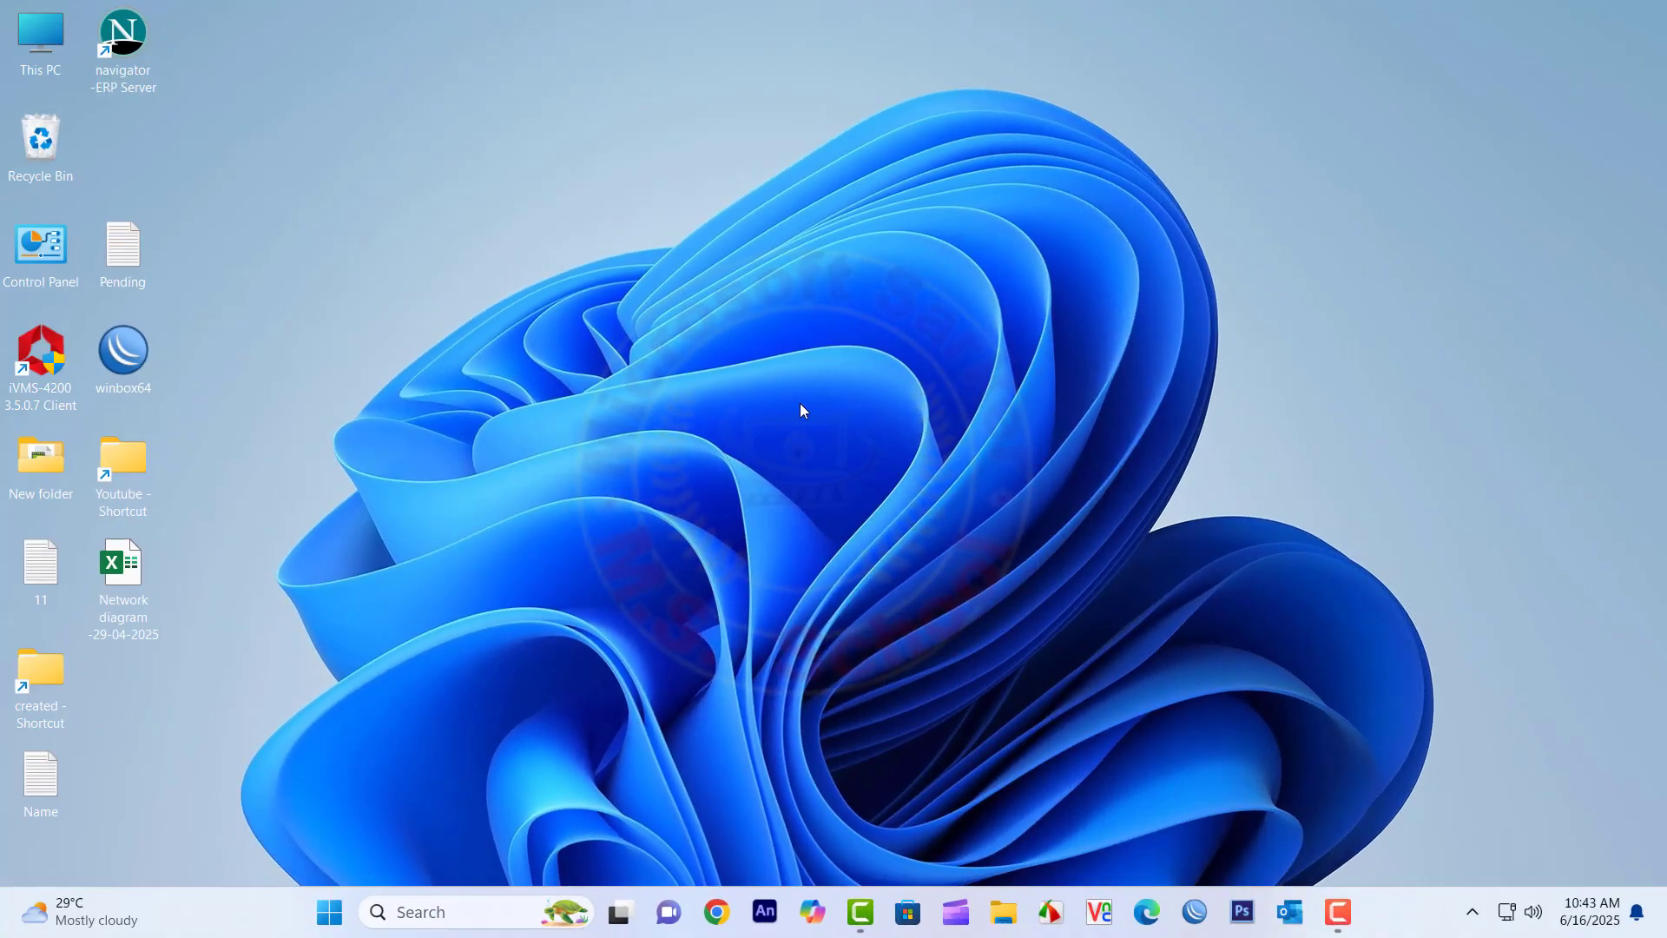
mouse_move(1033, 222)
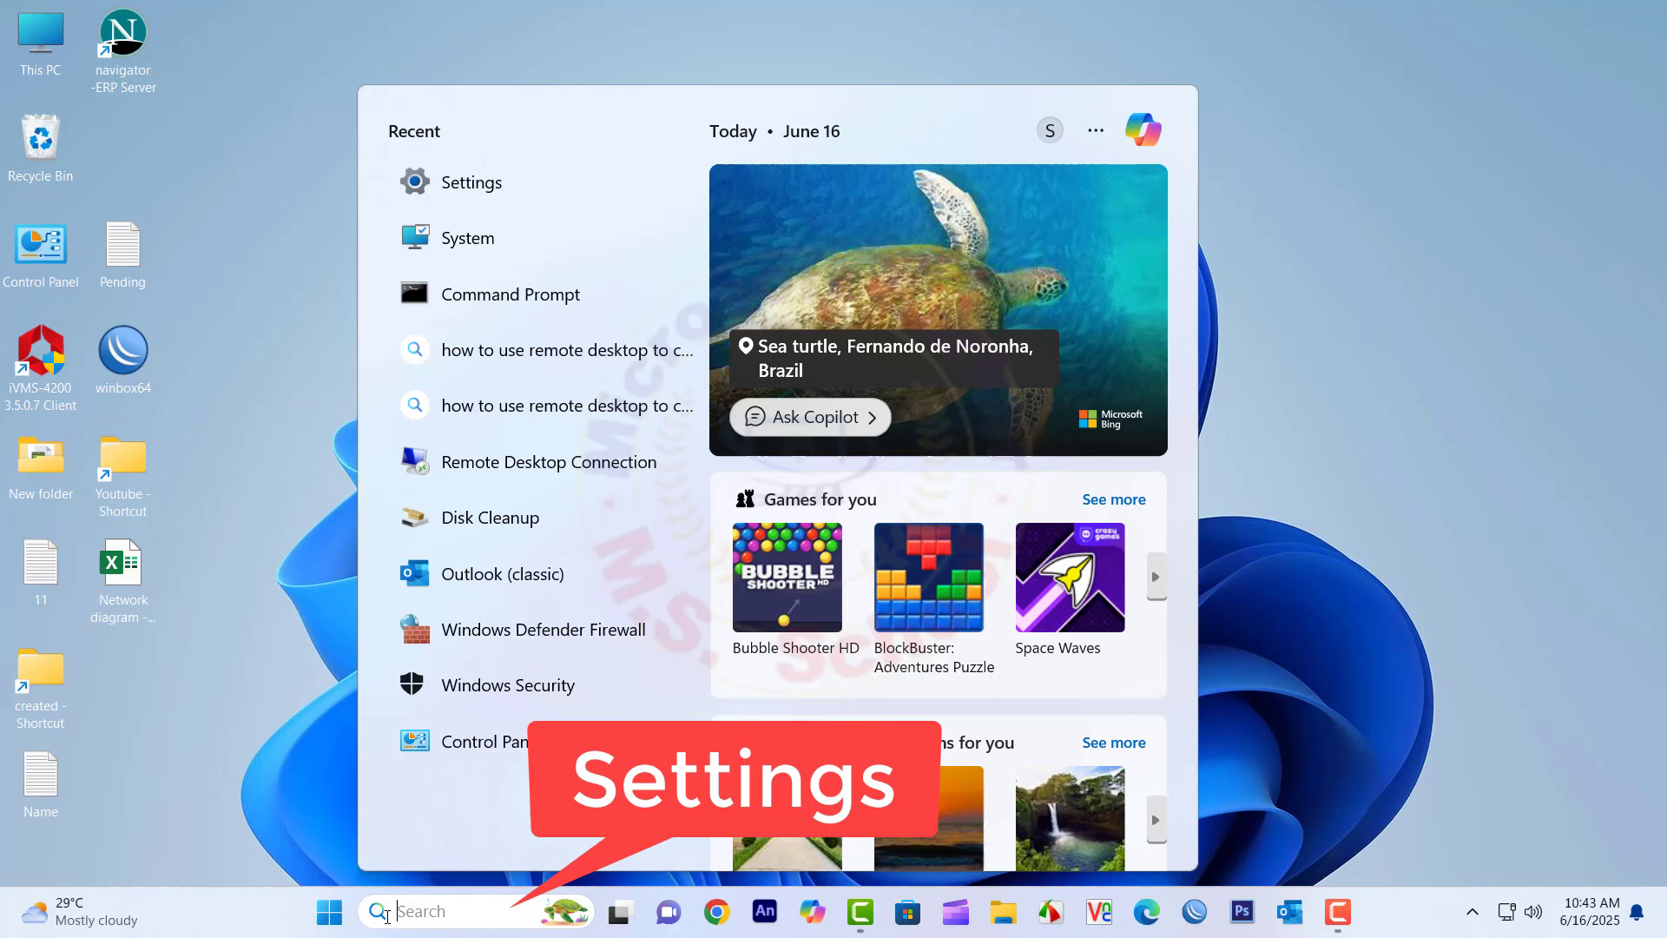
- Search Windows for 'settings' and open the Settings app
type("settin")
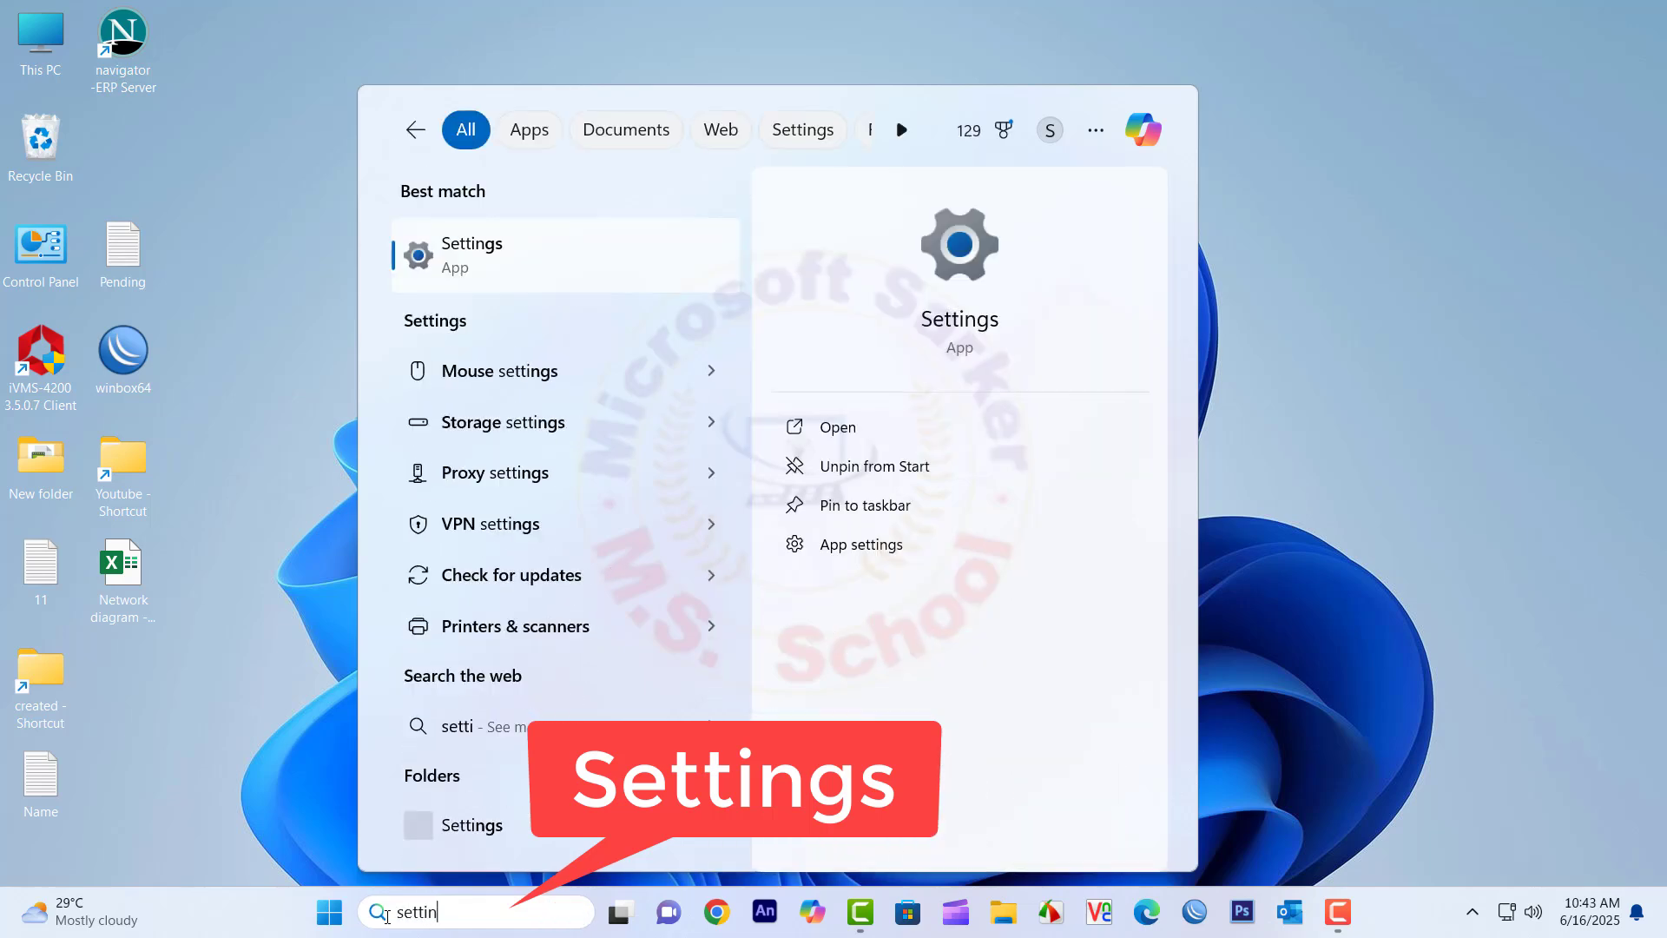
type("g")
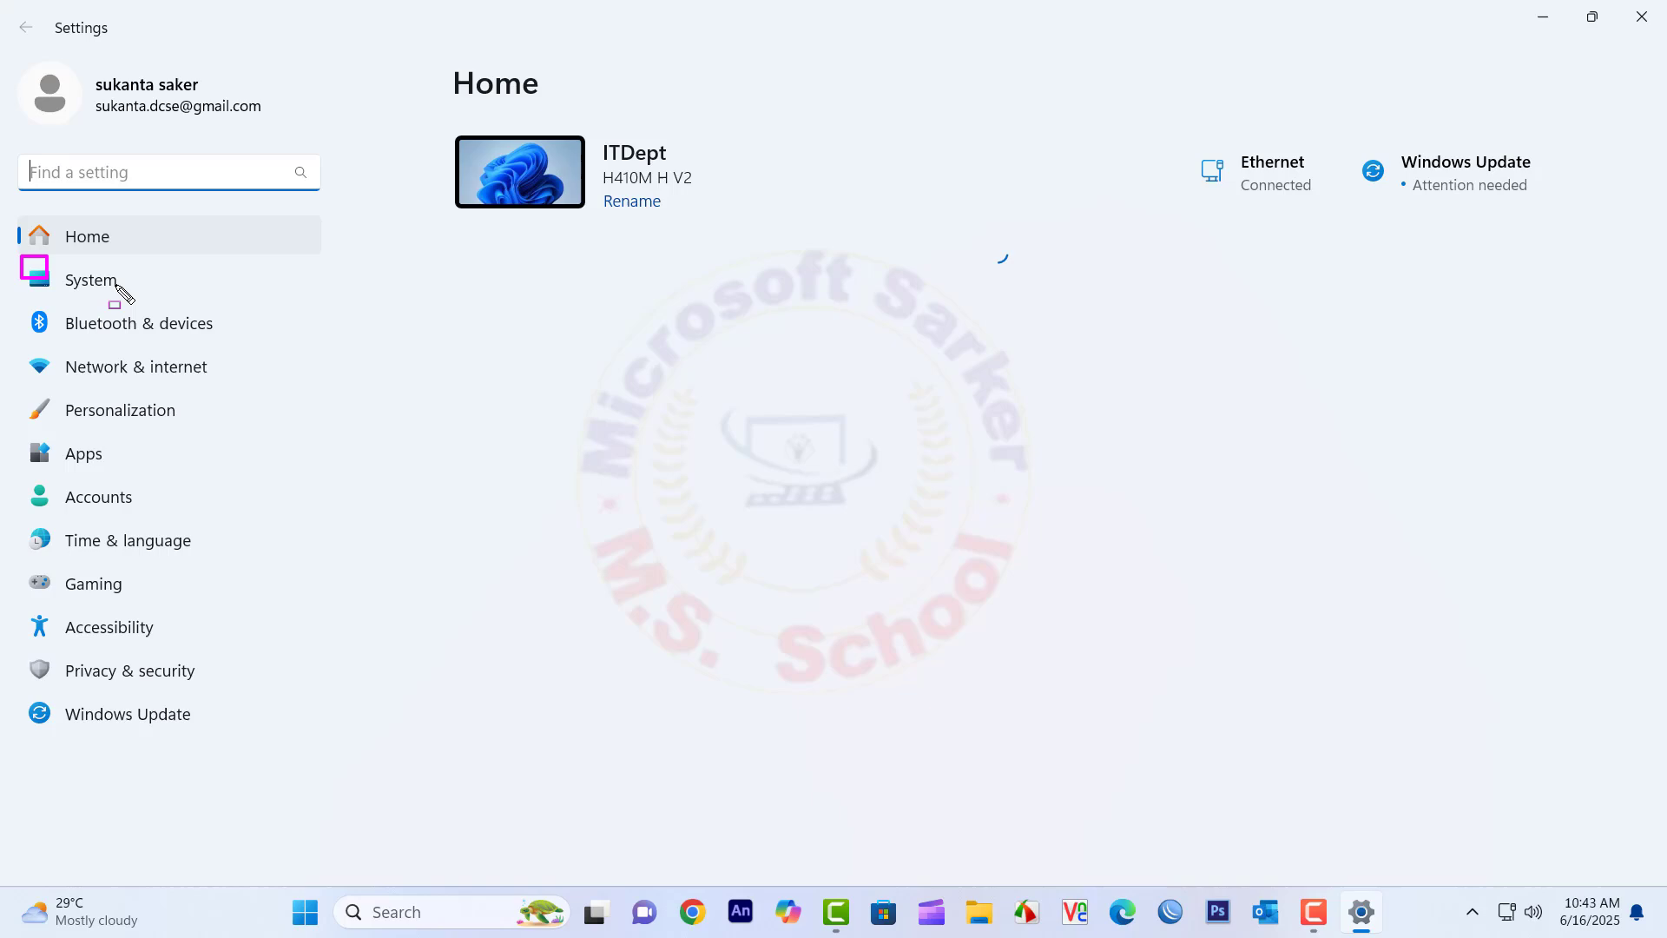
- Go to System > Remote Desktop in Settings
left_click(90, 279)
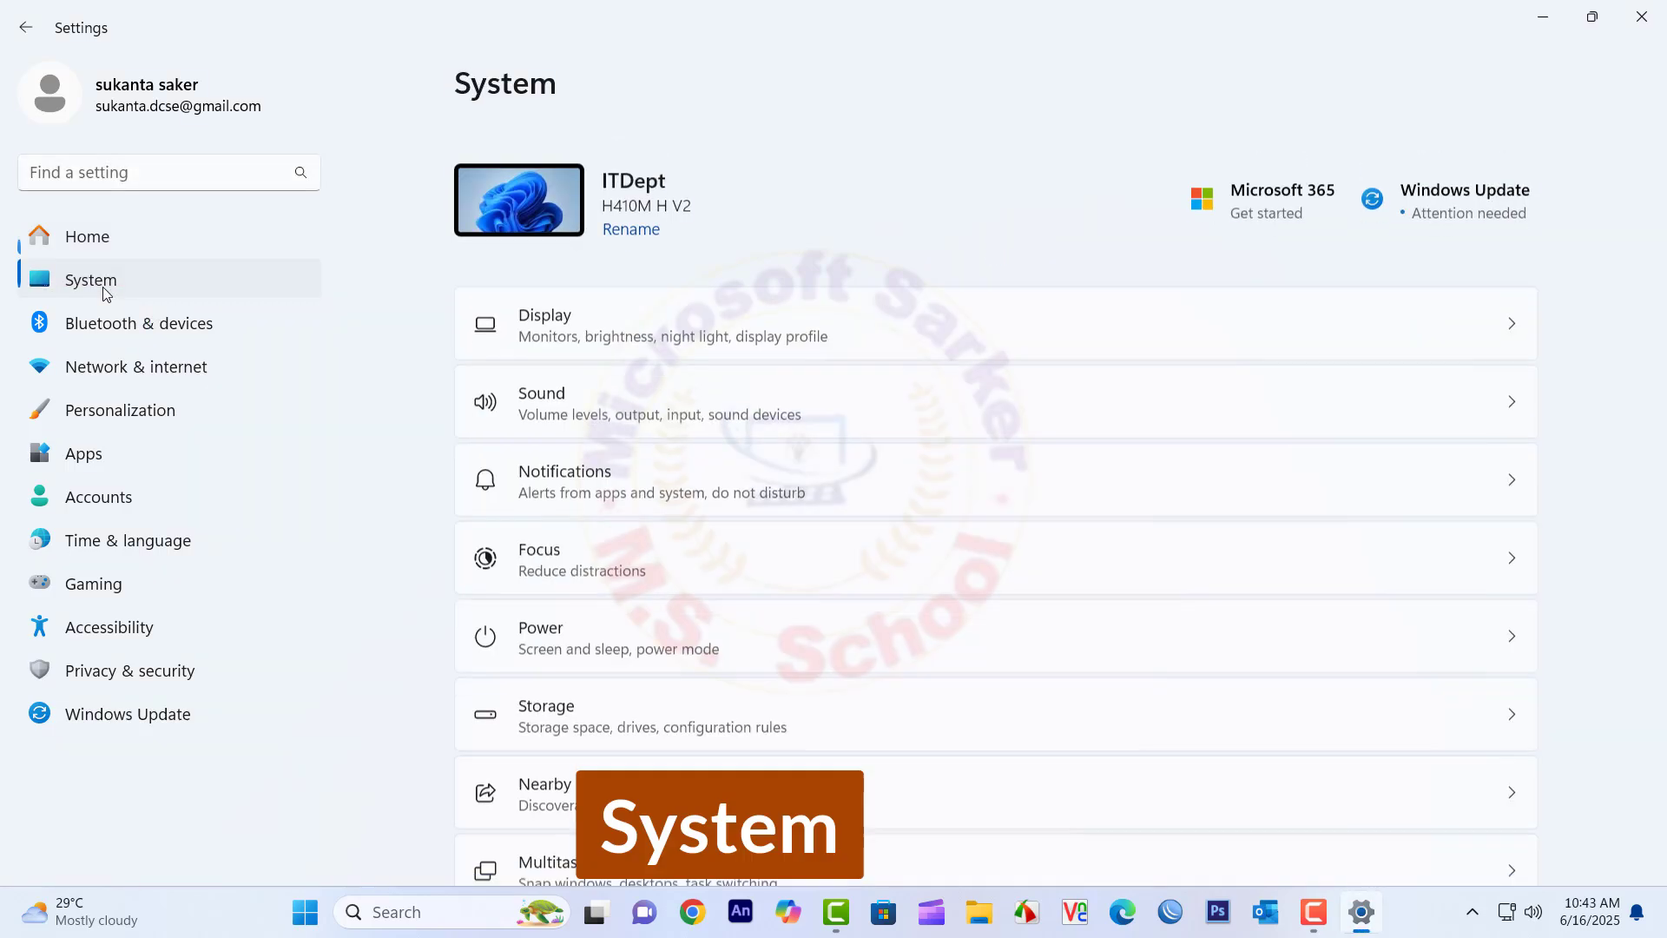
scroll("down", 3)
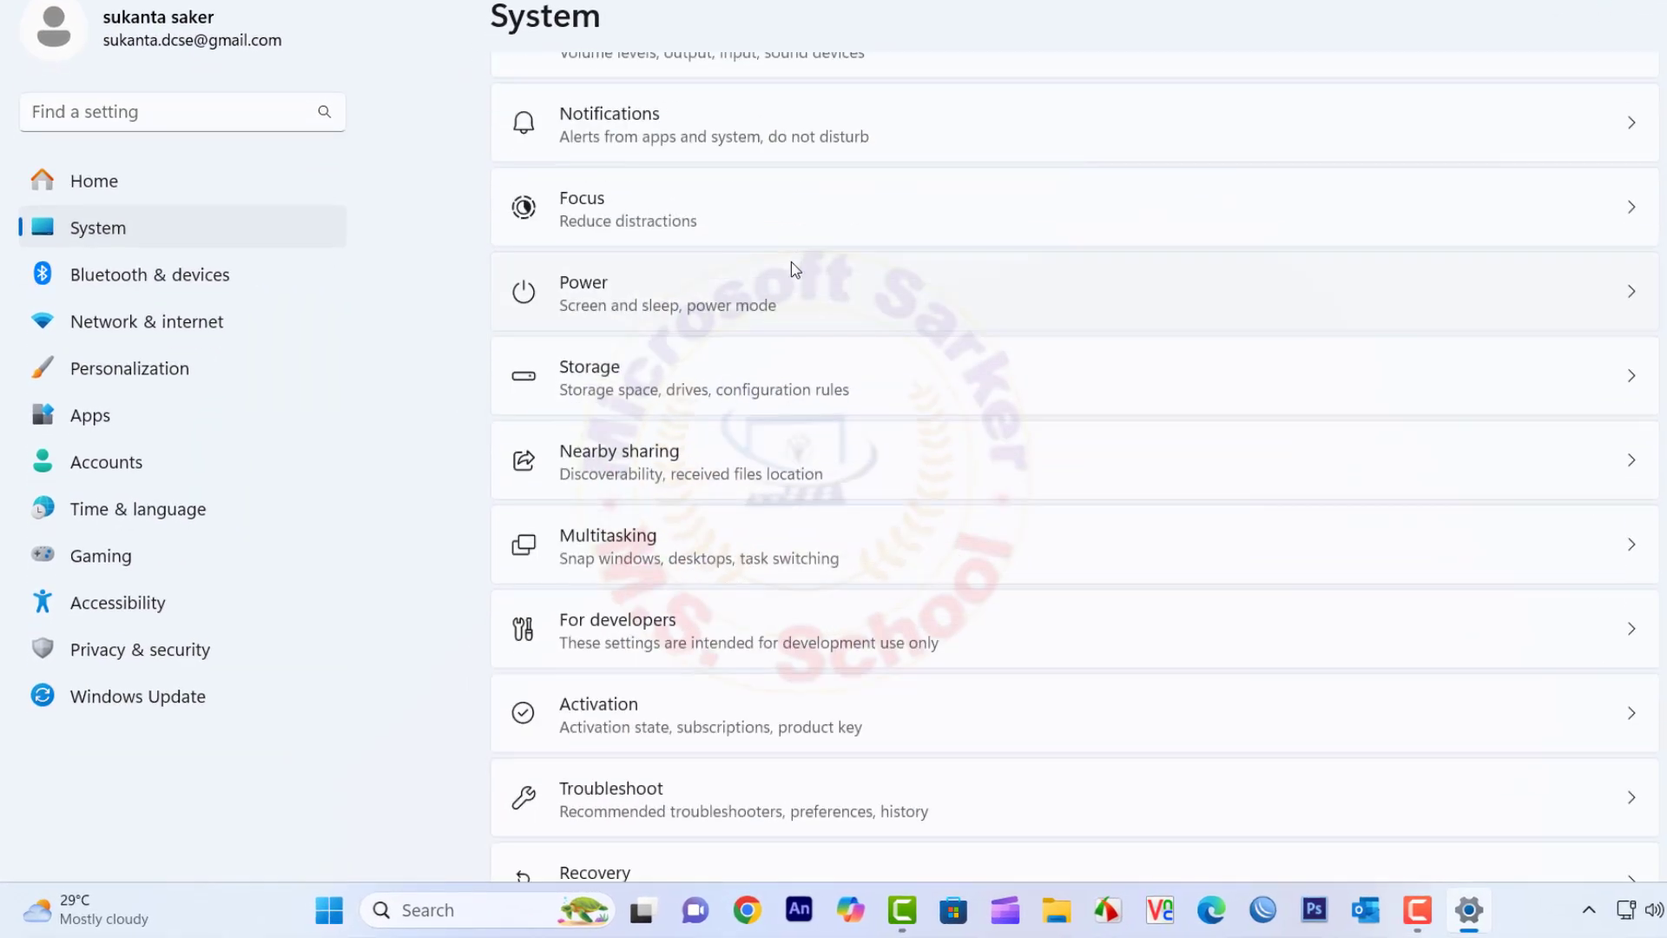
scroll("down", 3)
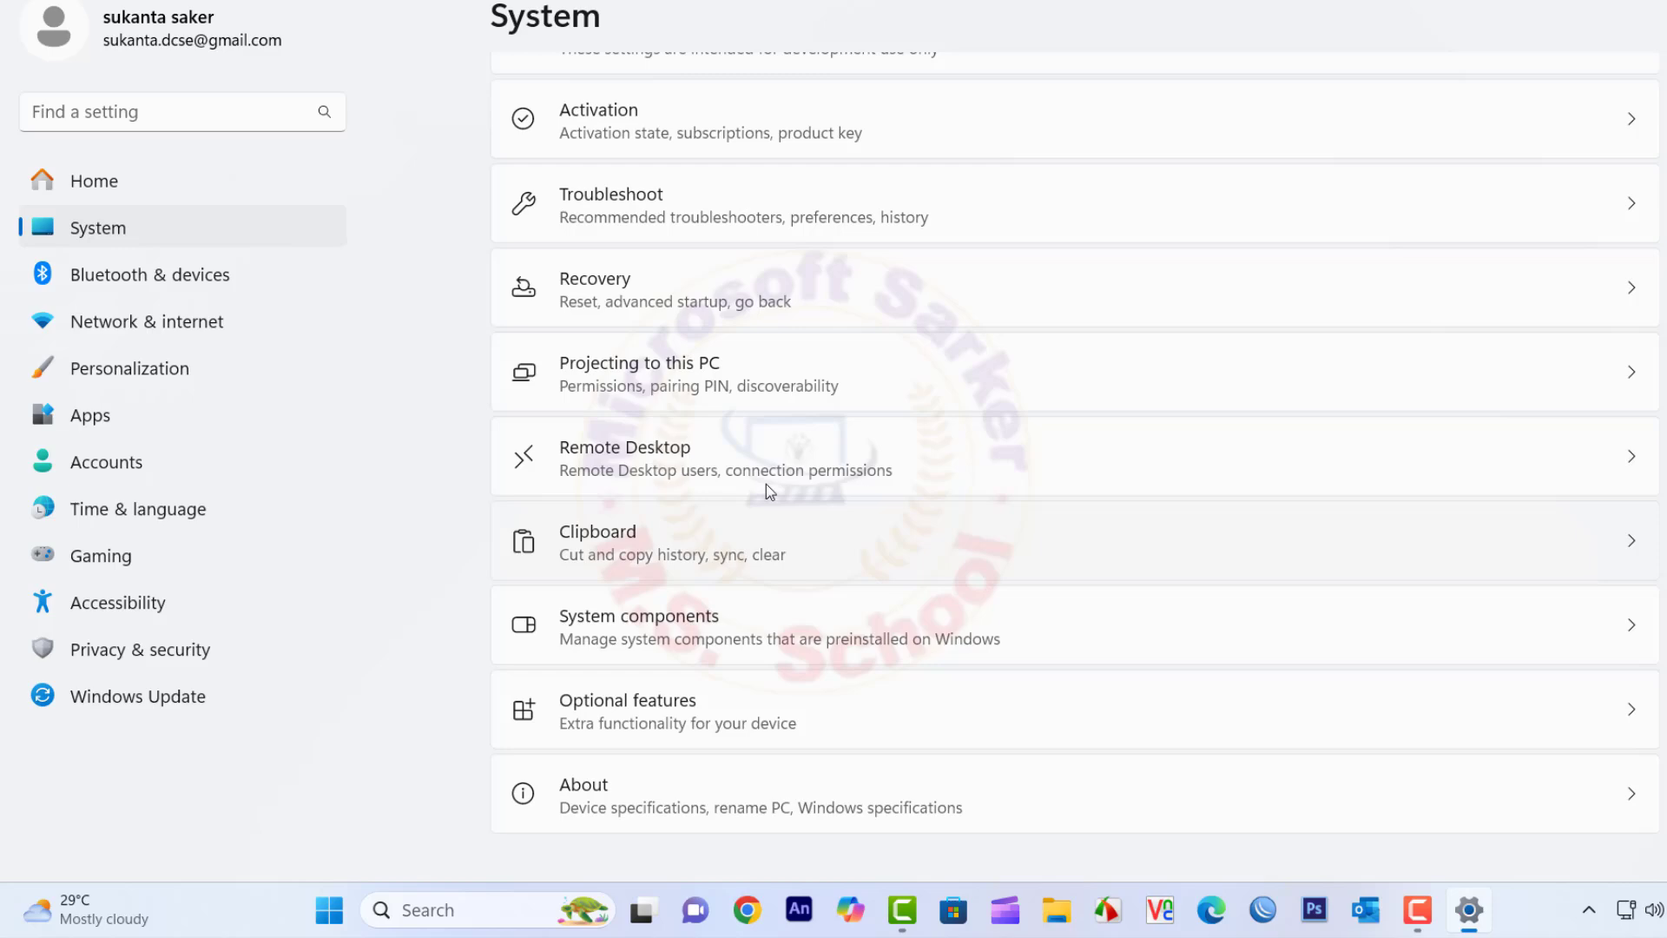
left_click(726, 458)
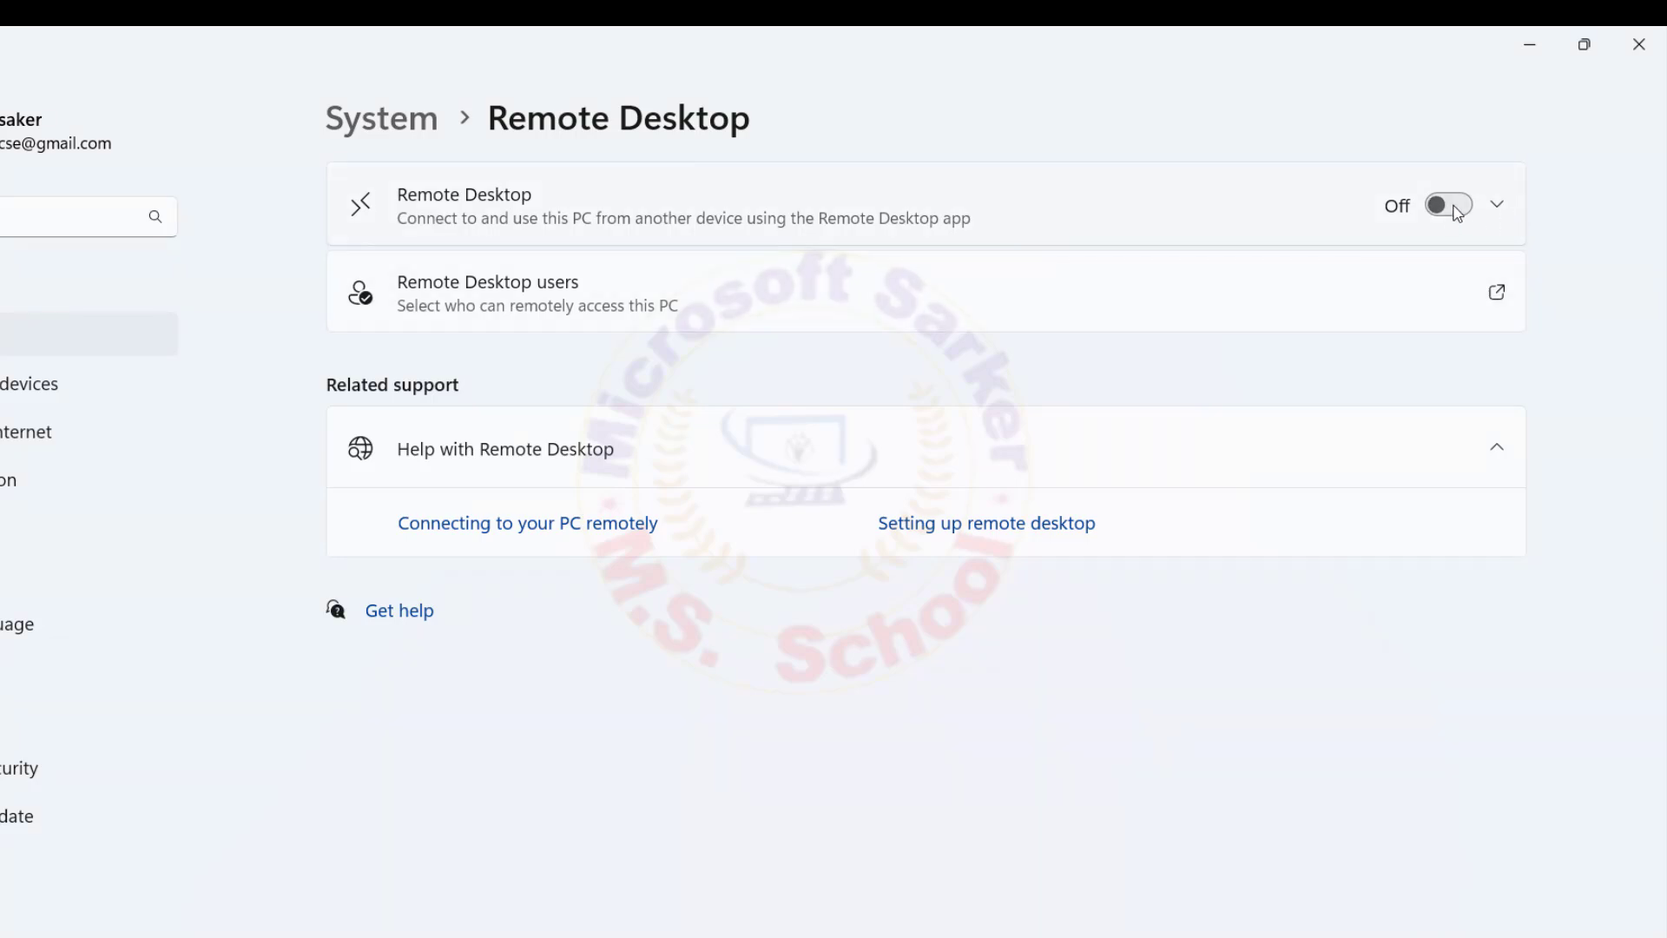
- Switch Remote Desktop on and confirm the Enable Remote Desktop prompt
left_click(1448, 204)
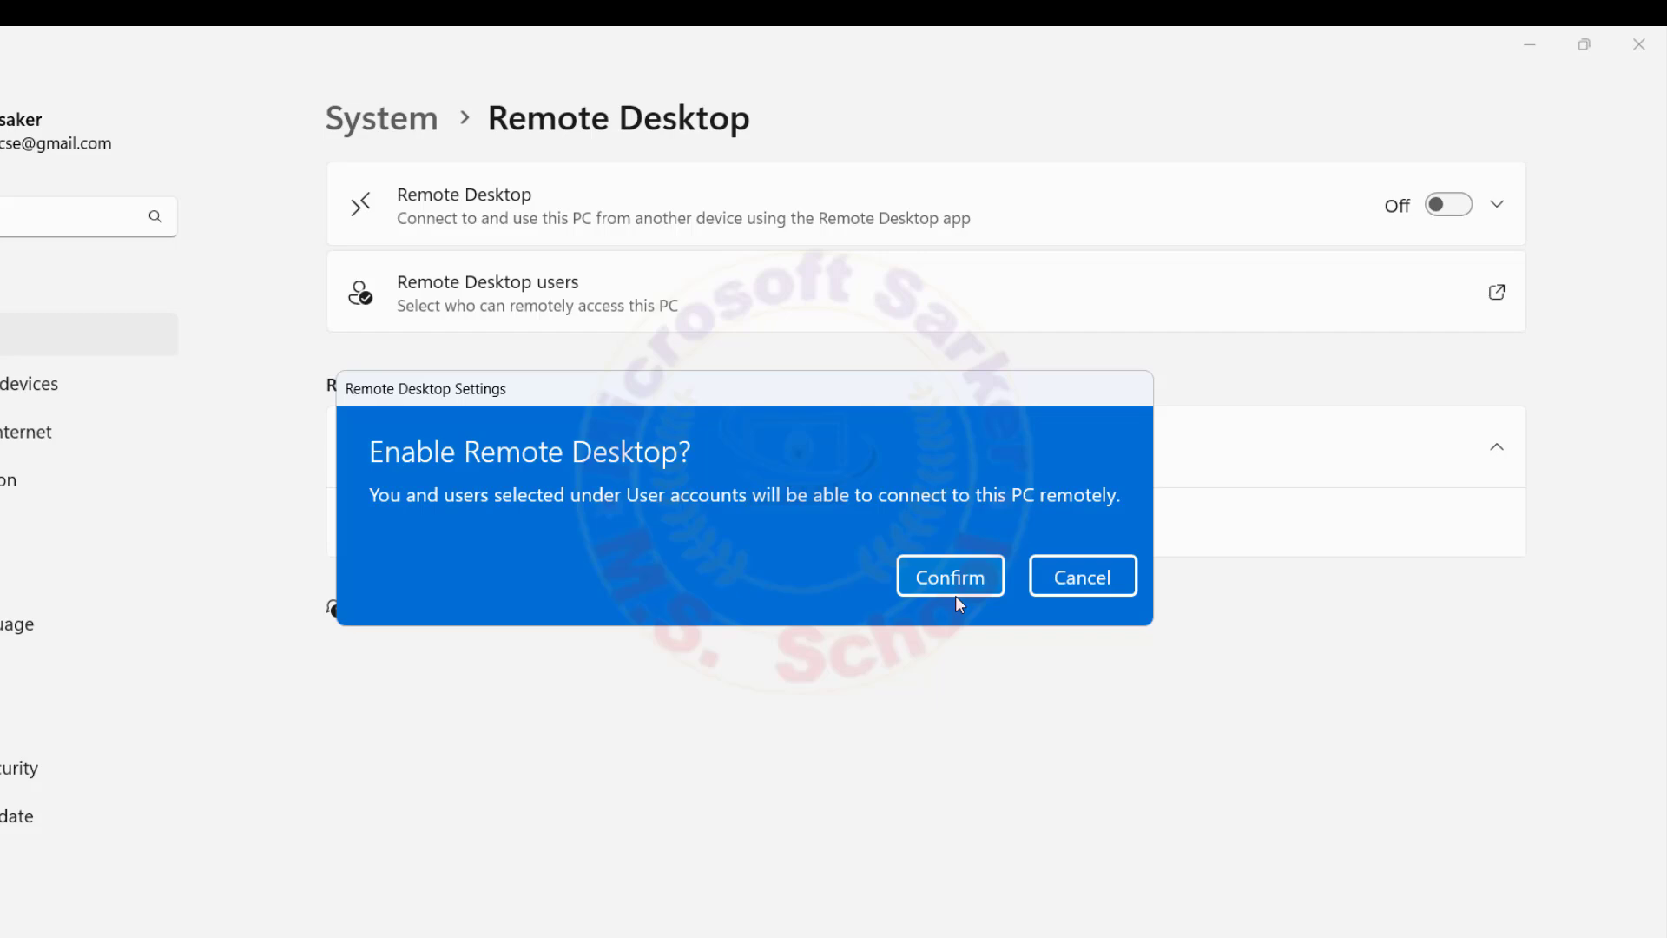
left_click(949, 576)
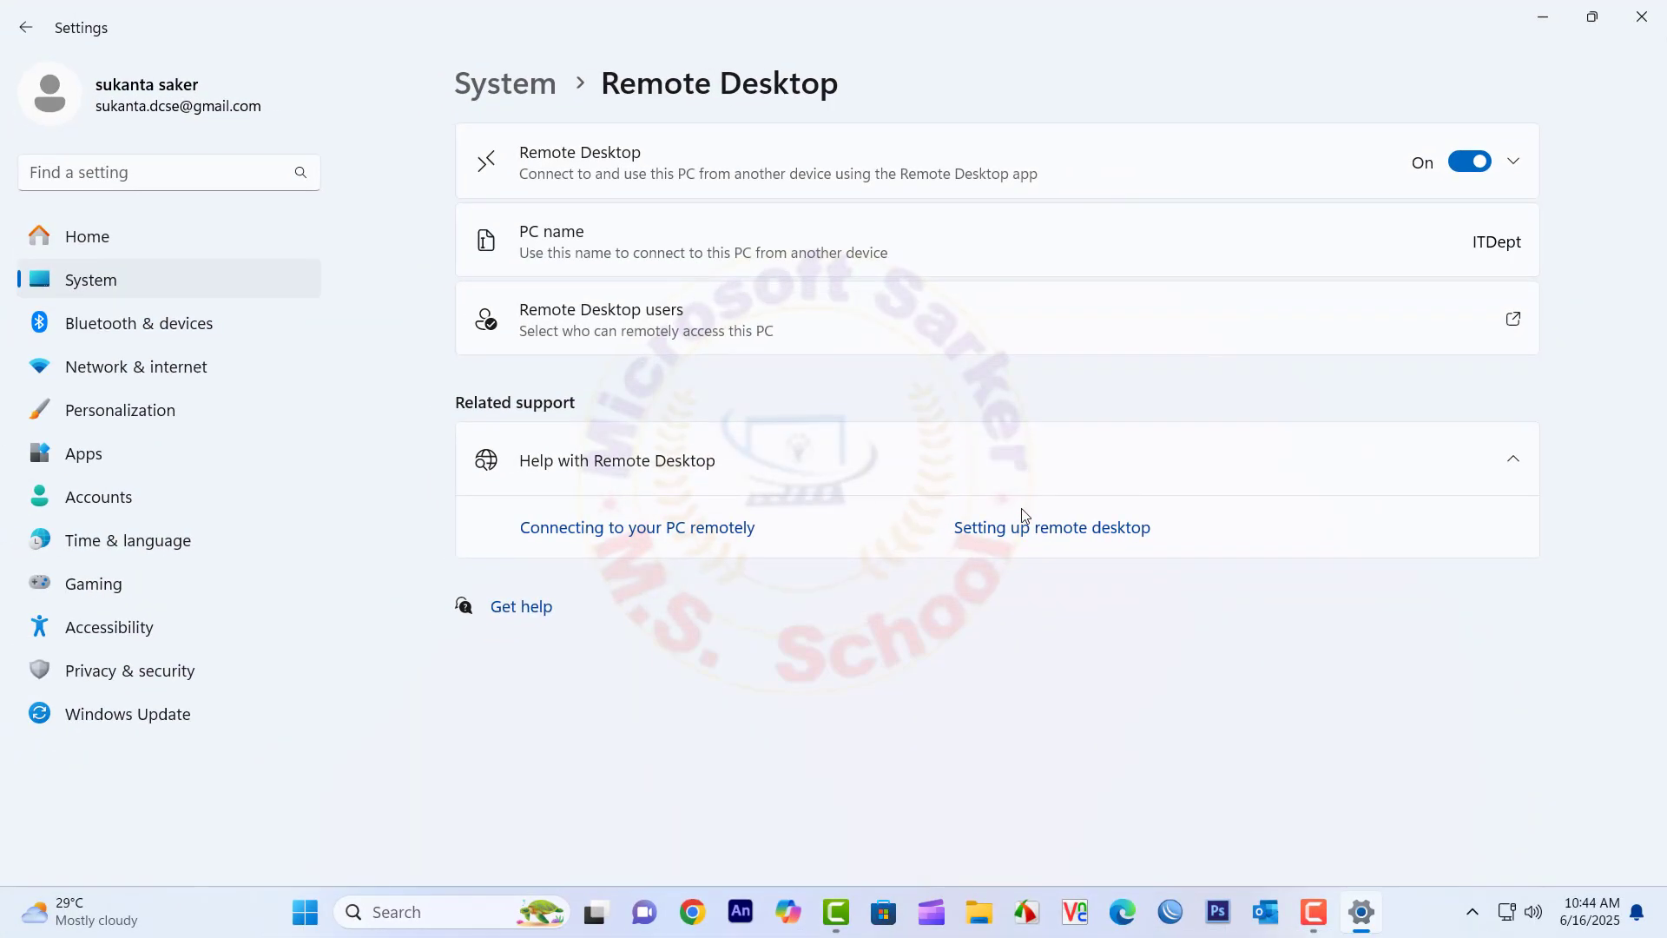
mouse_move(1640, 18)
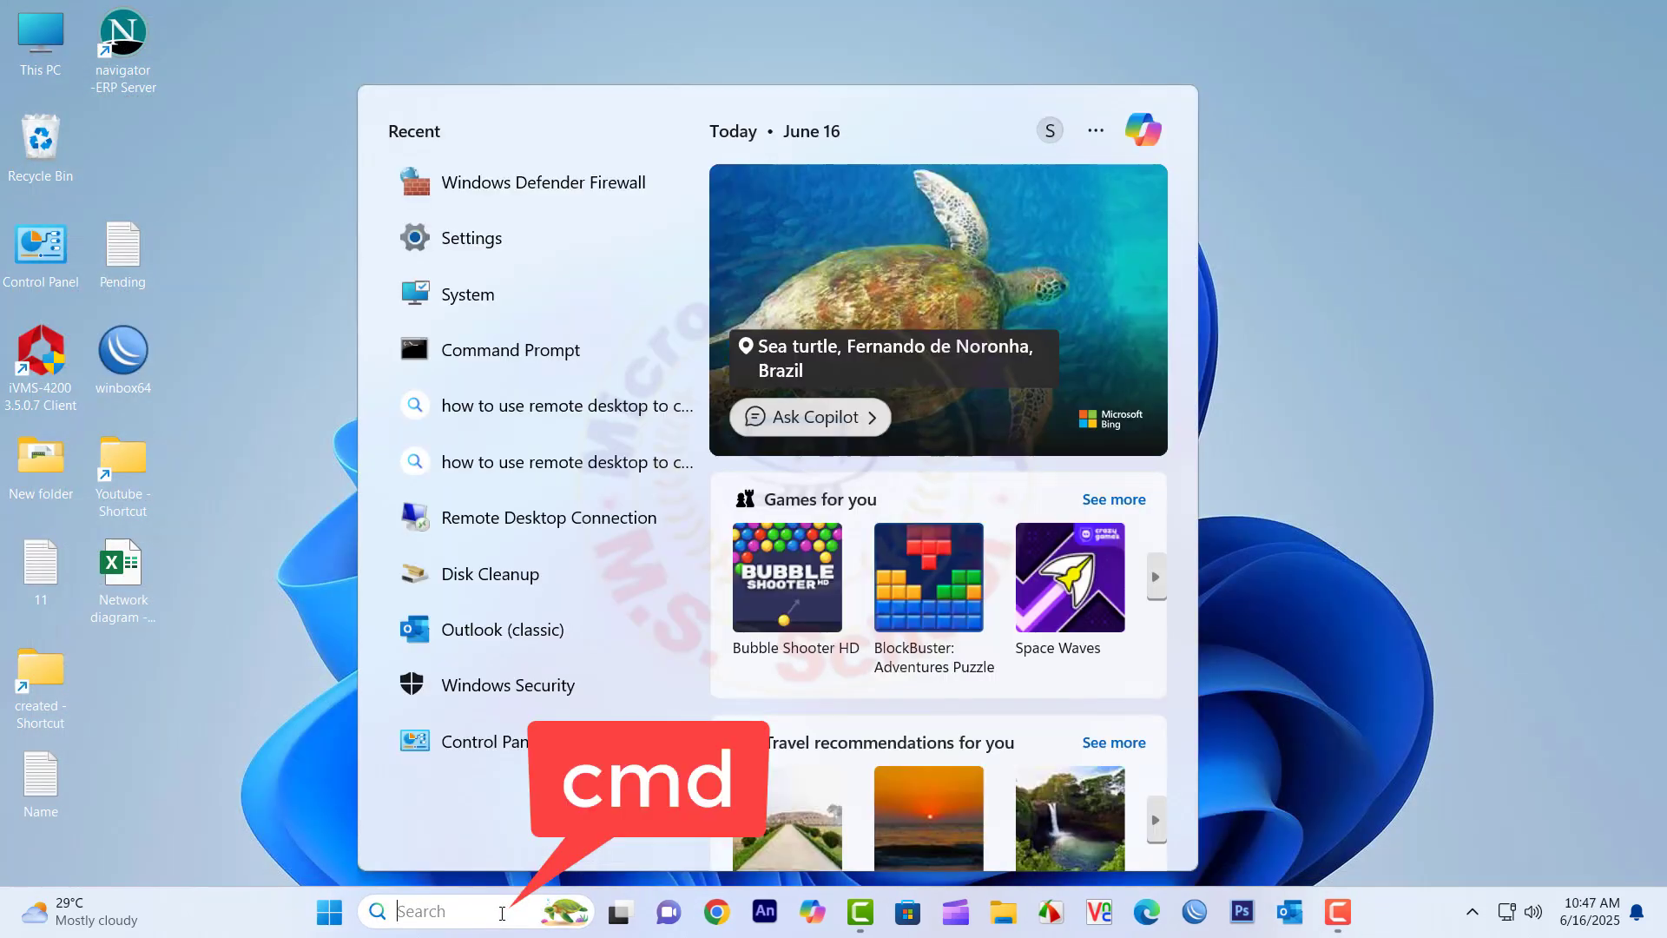
- Run ipconfig in Command Prompt and copy the IPv4 address 192.168.1.3
left_click(509, 349)
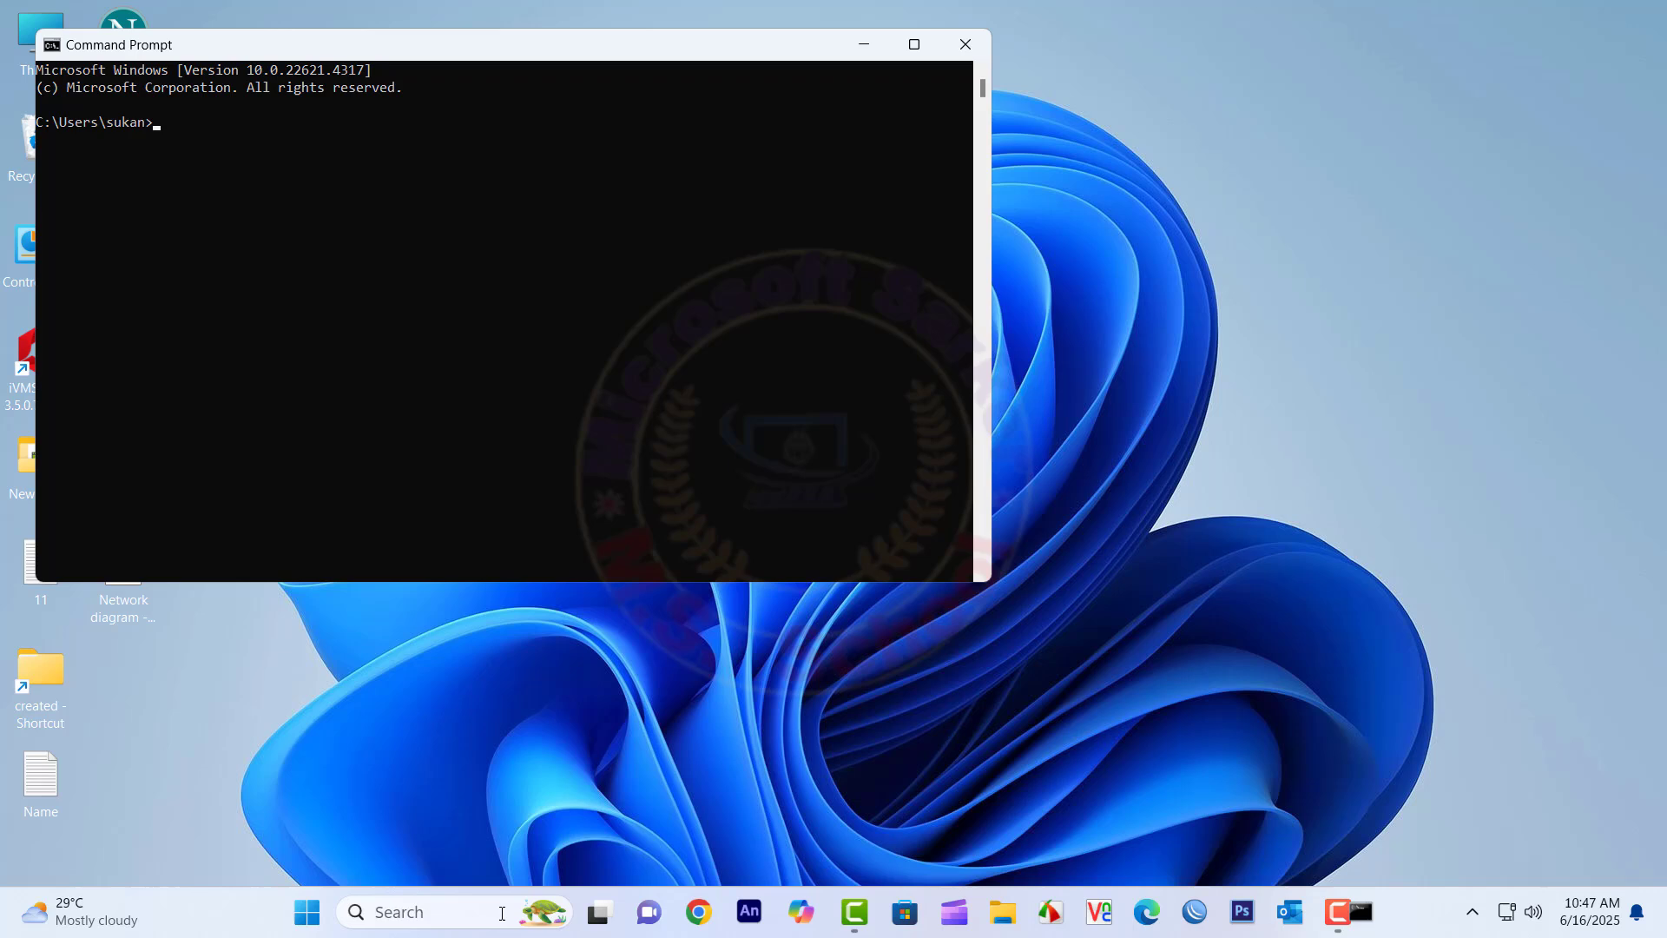
mouse_move(604, 228)
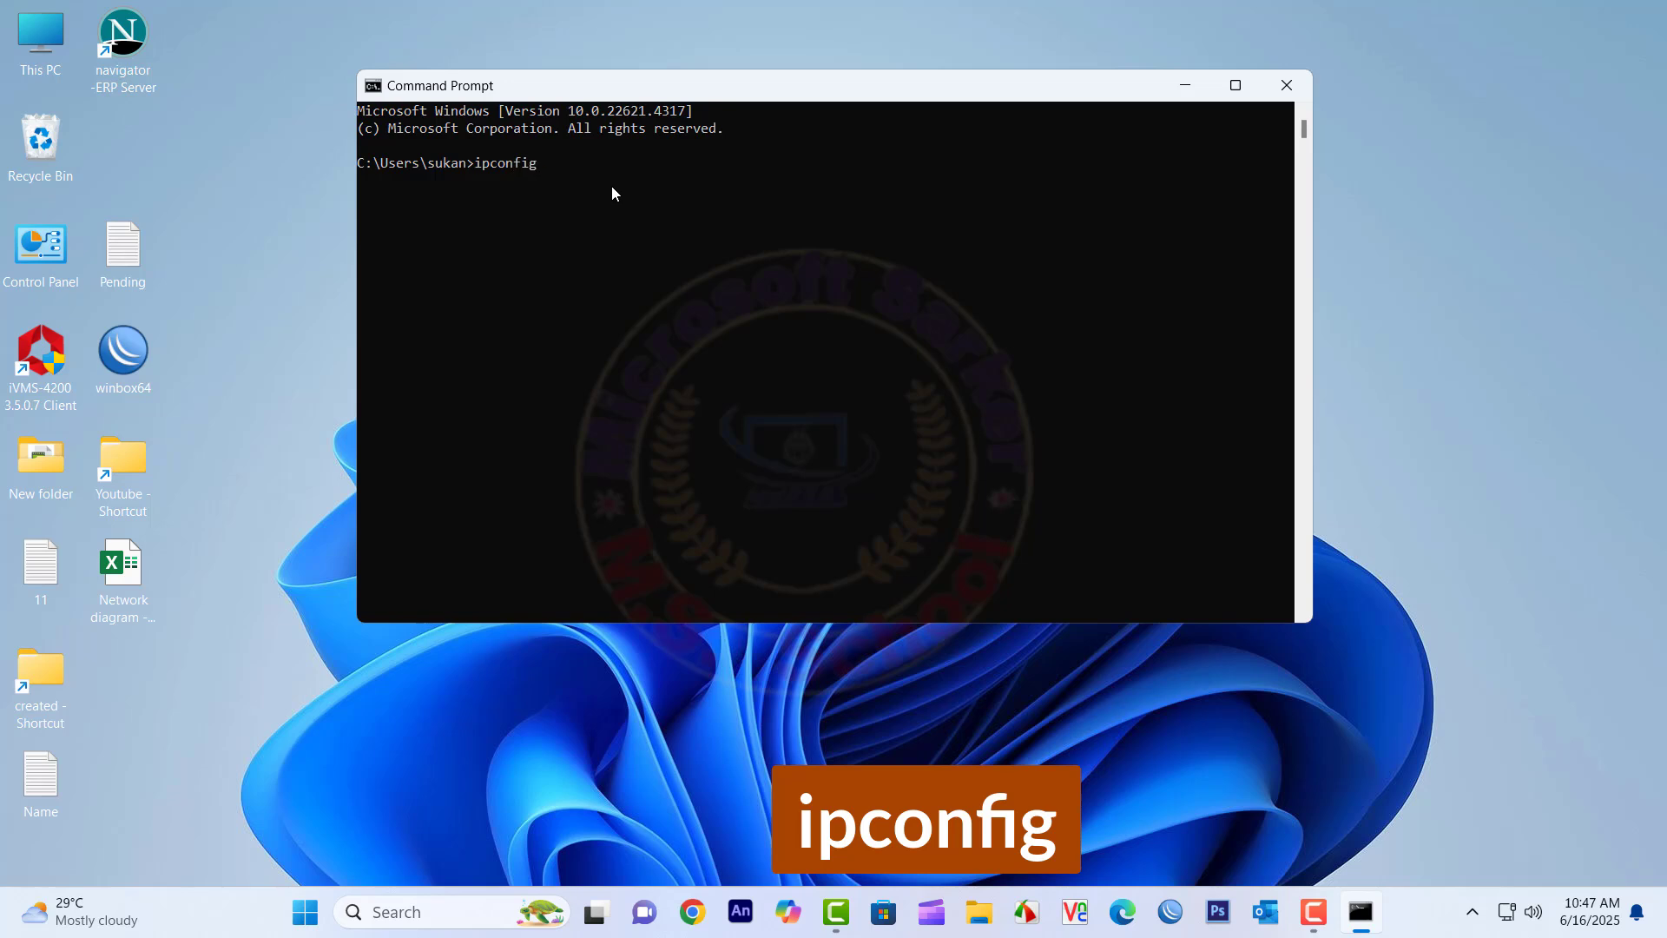
key("Return")
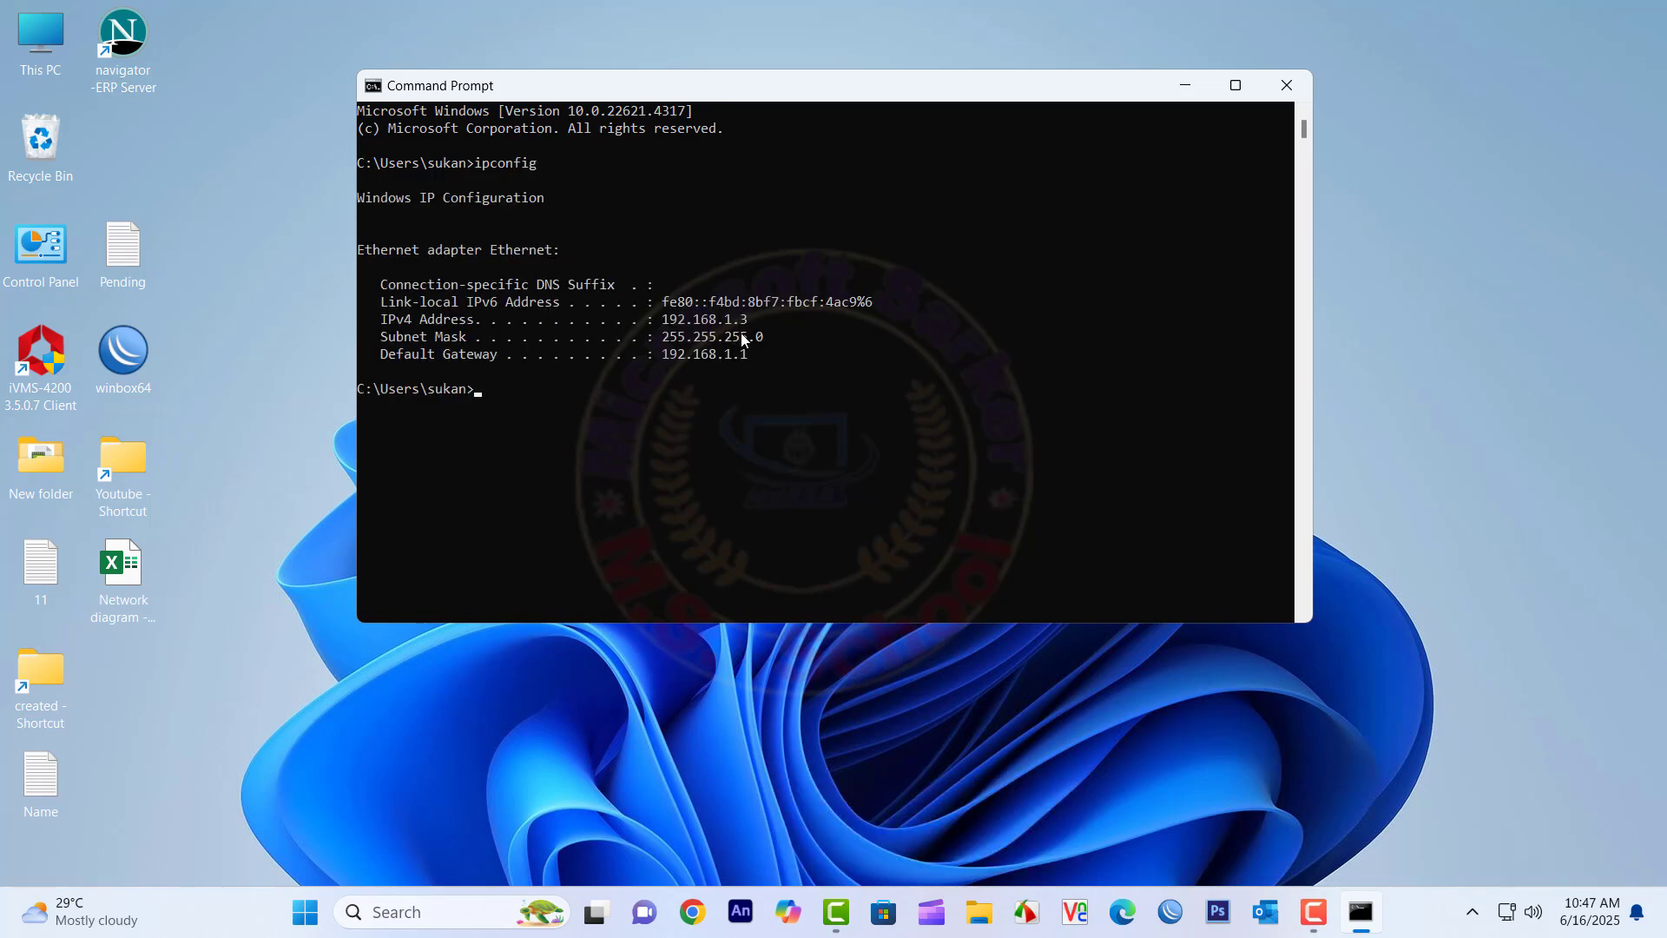
double_click(705, 318)
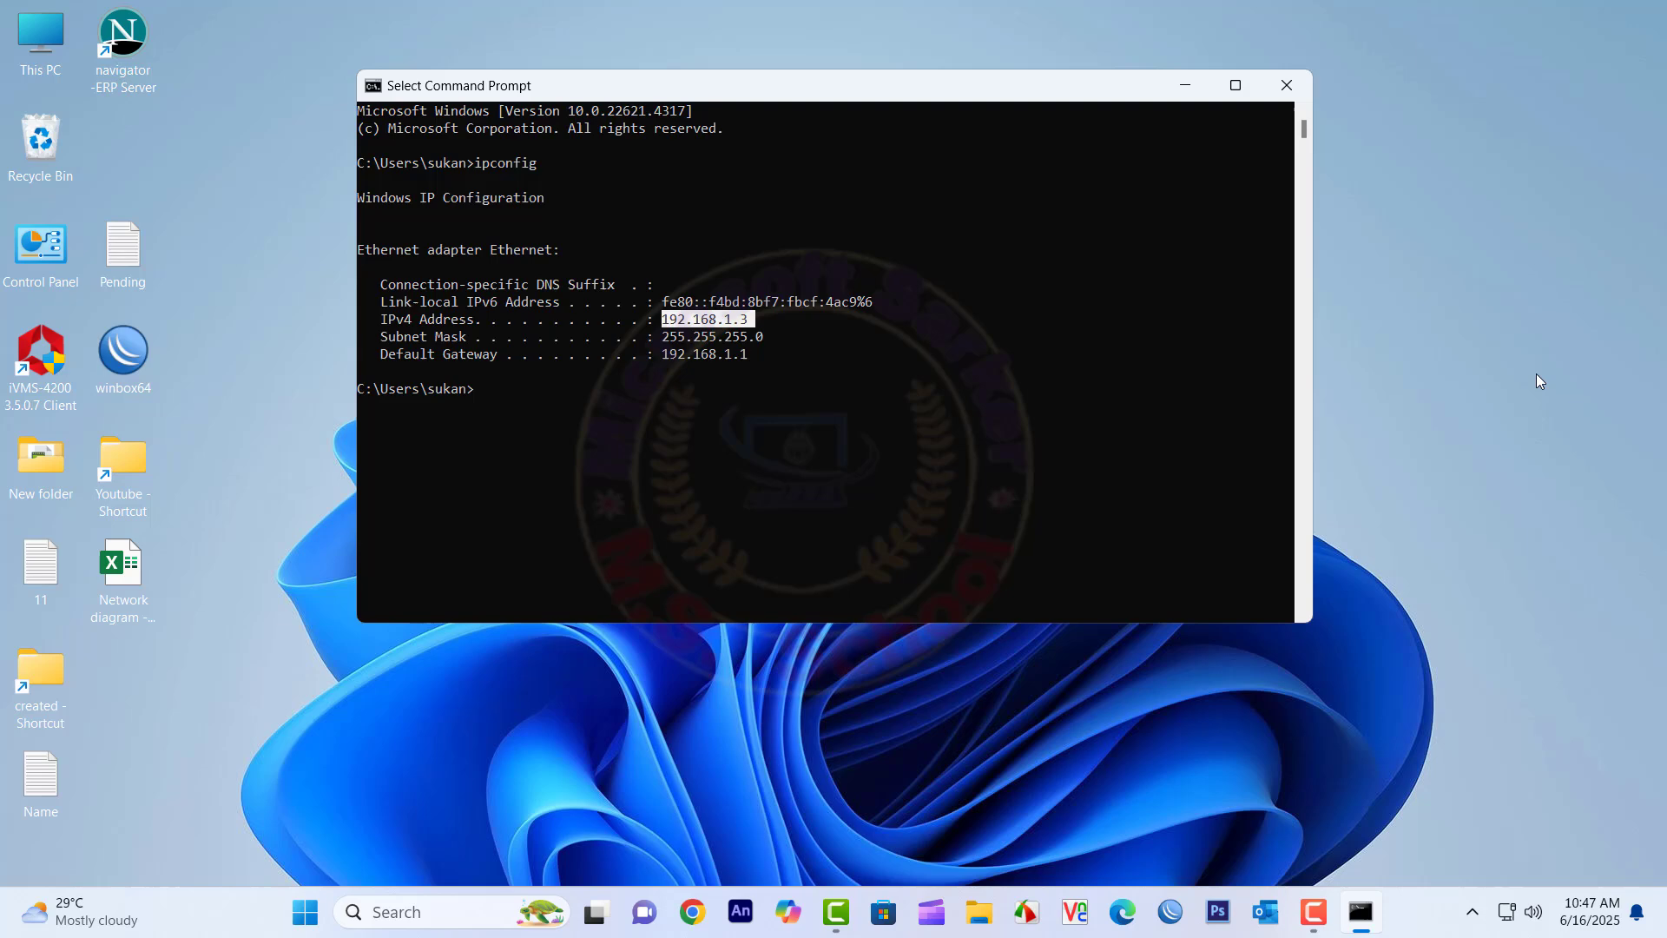
mouse_move(1430, 312)
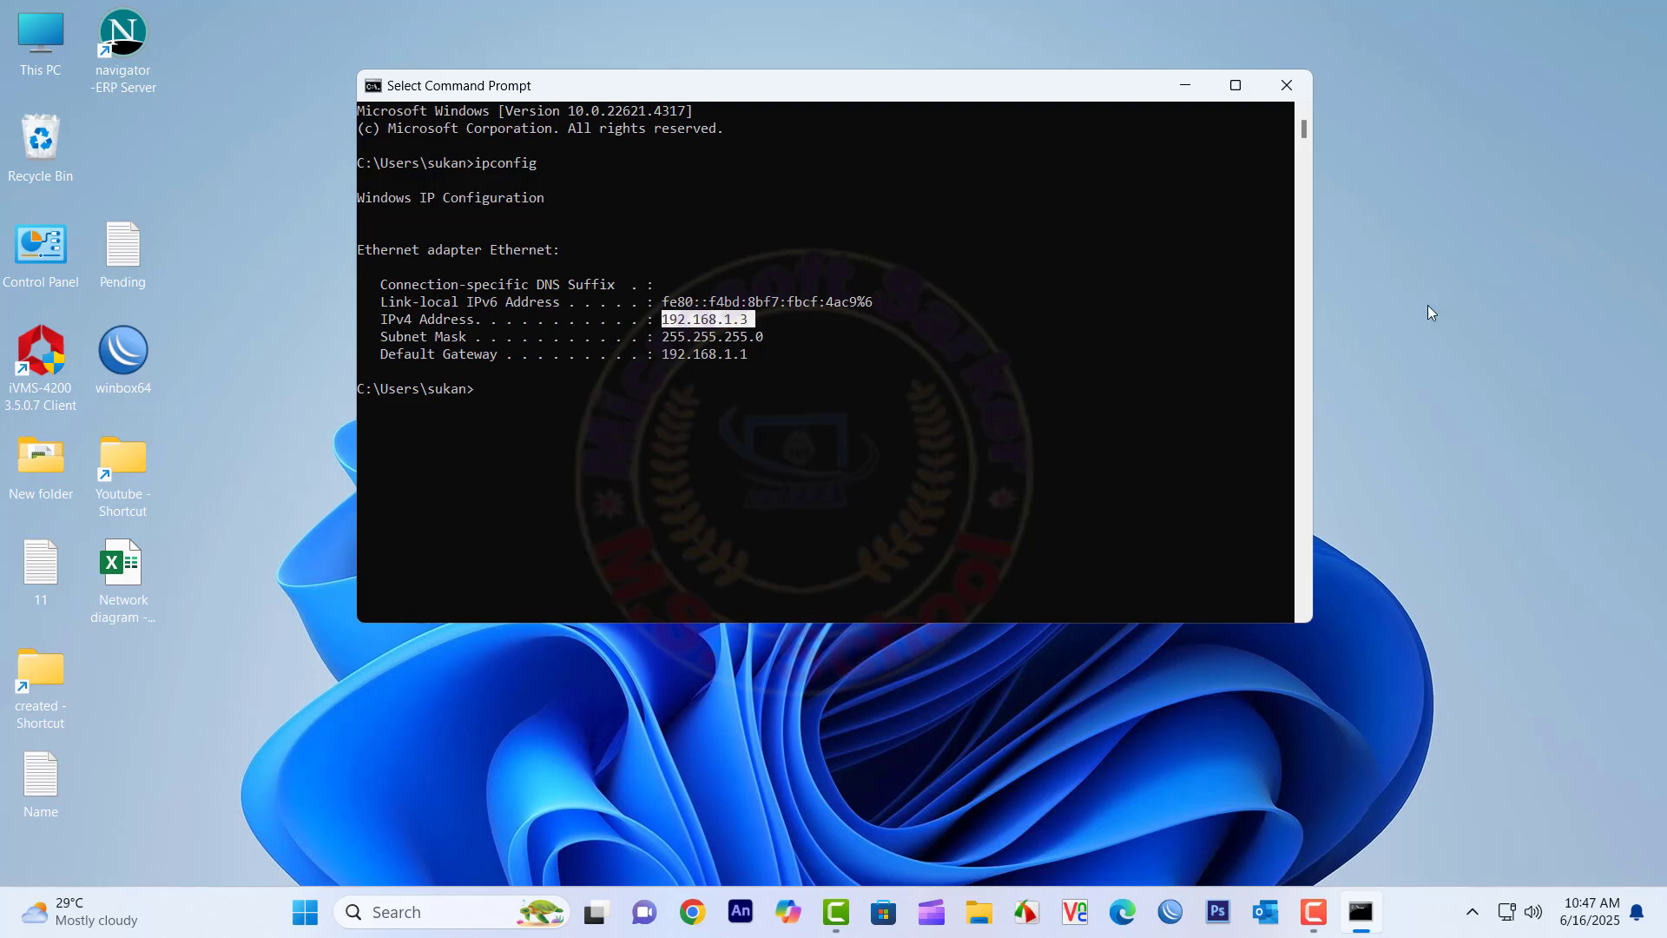
right_click(39, 20)
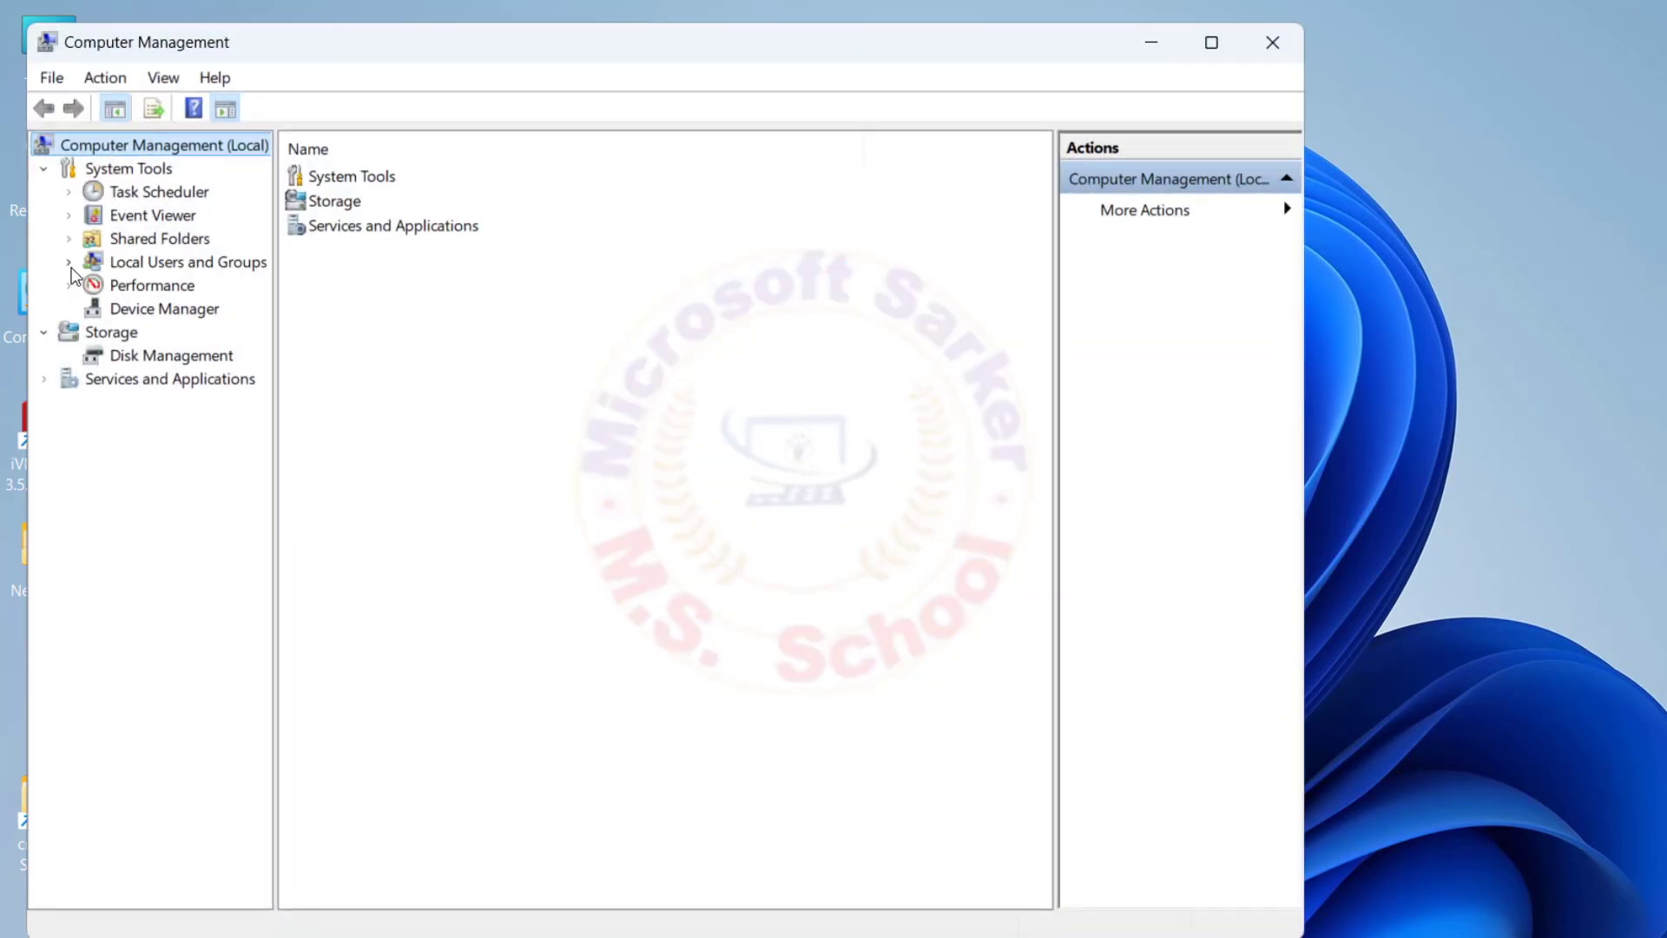
- List local users under Local Users and Groups and open the Administrator account's menu
left_click(152, 285)
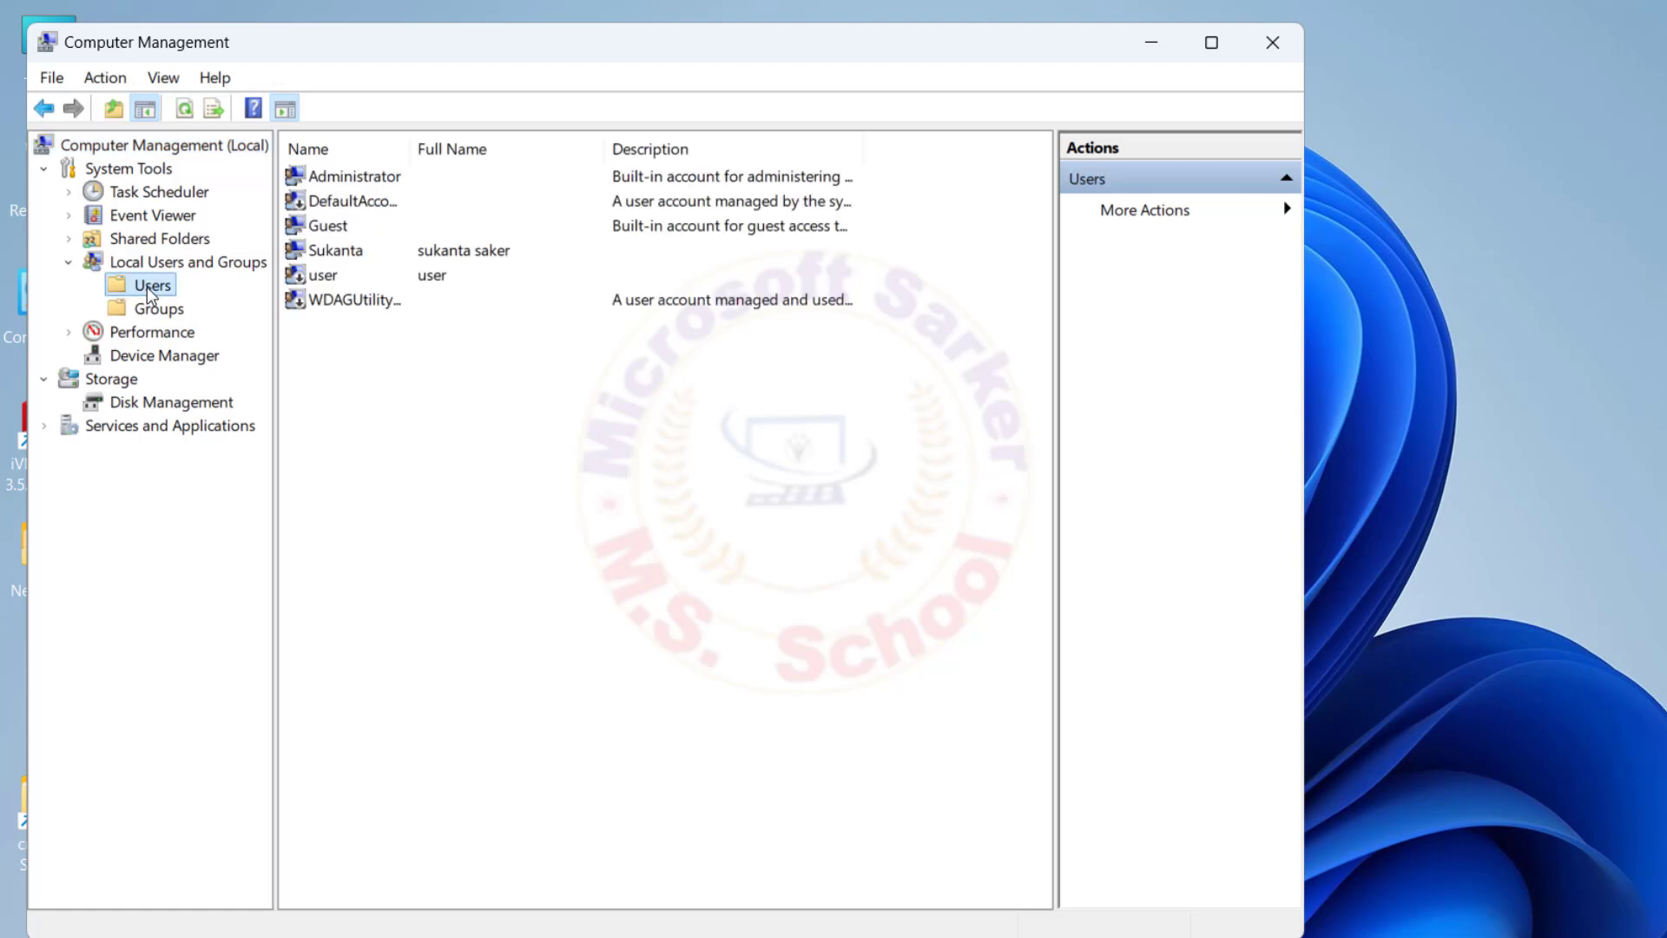
left_click(354, 175)
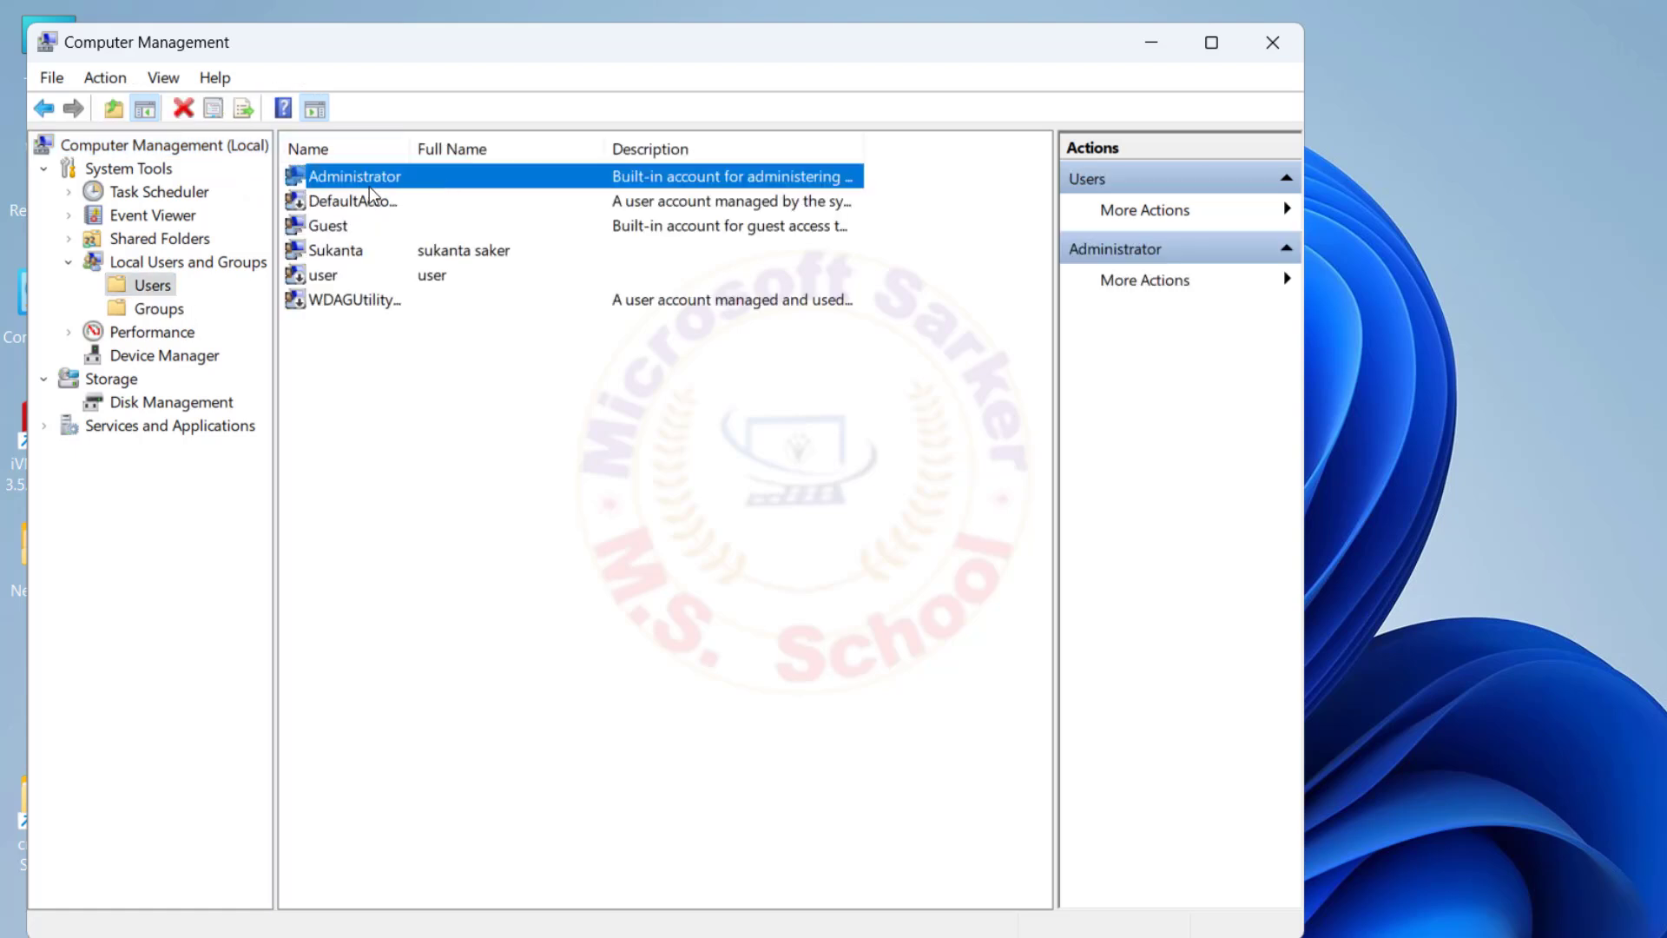
right_click(355, 175)
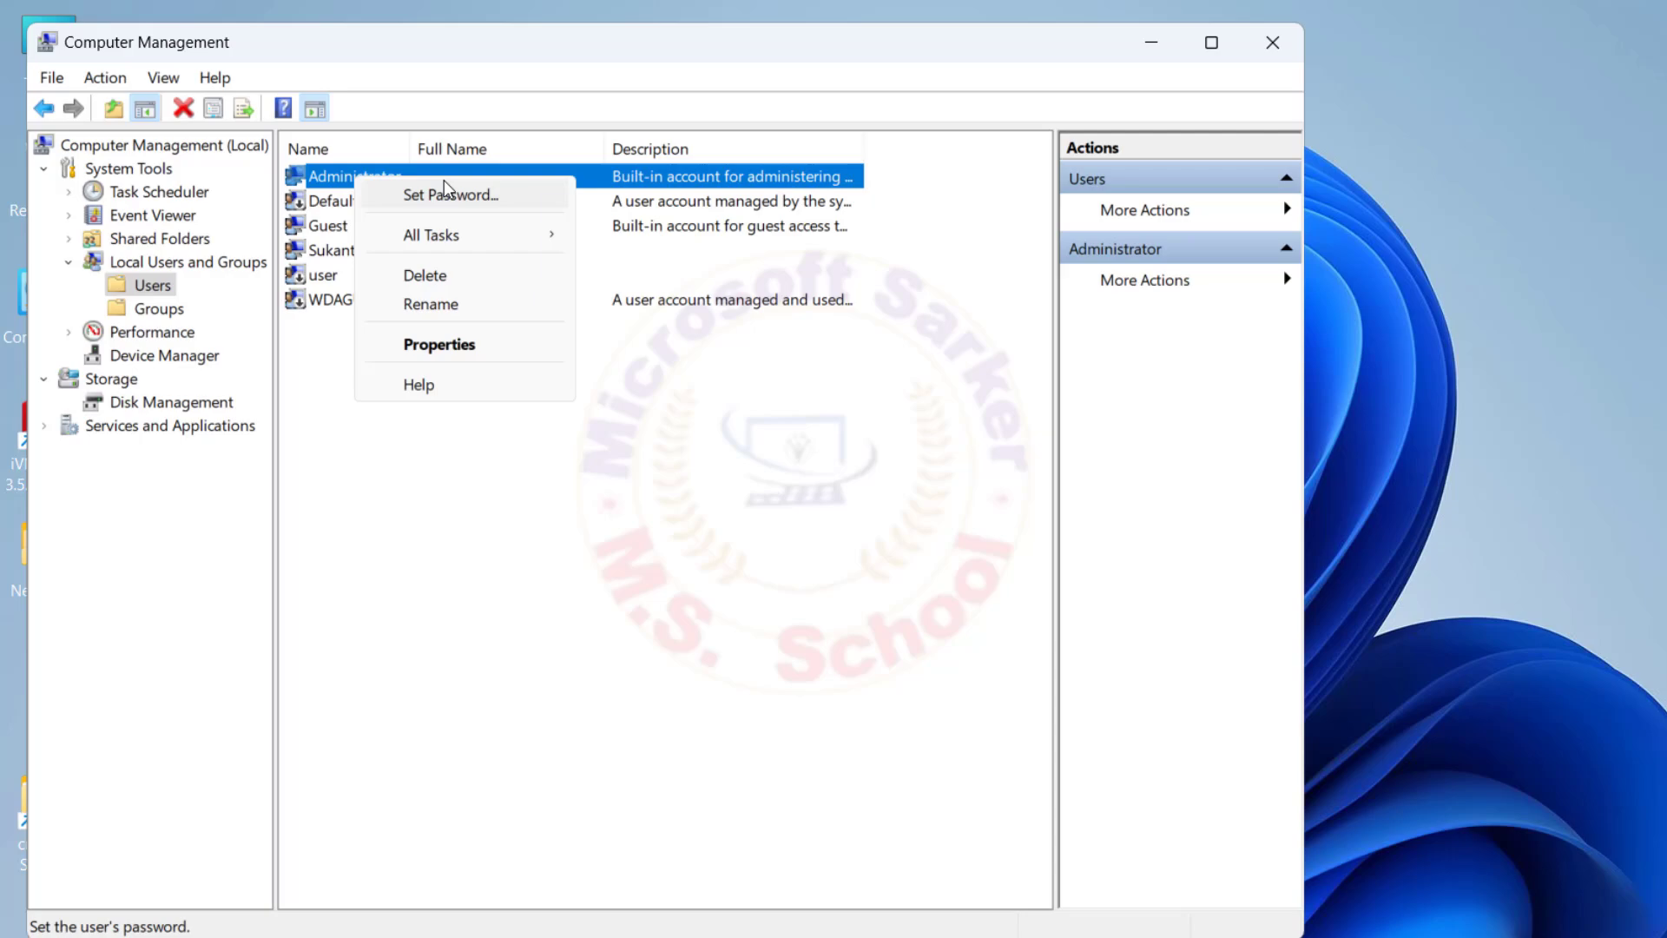
left_click(450, 195)
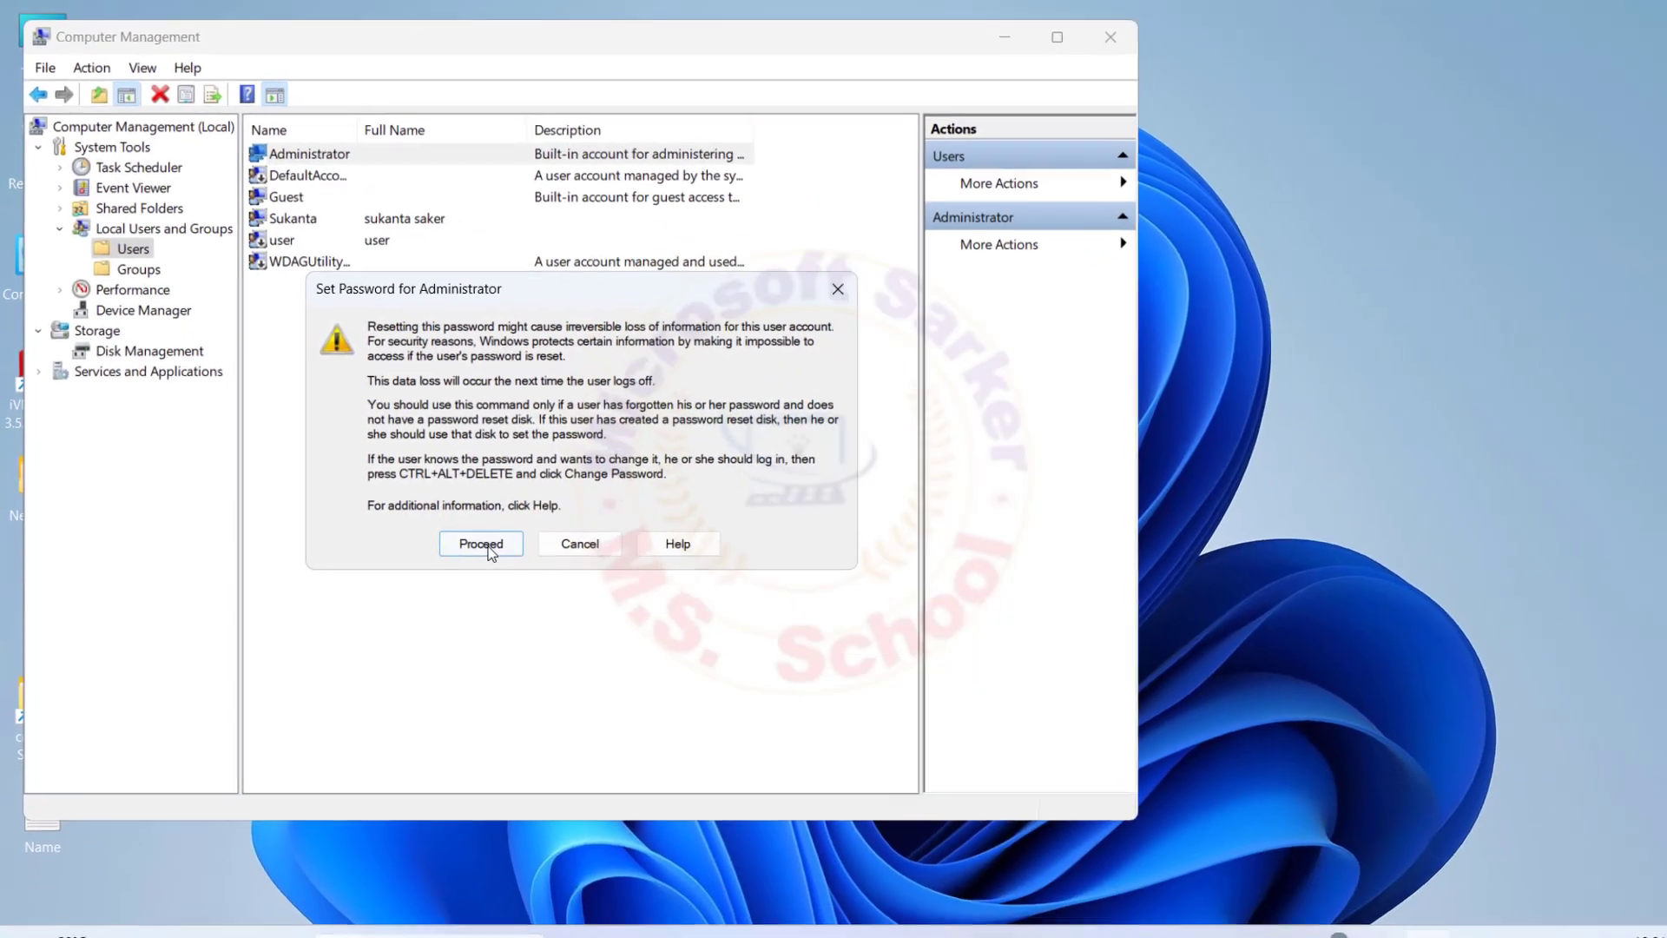
left_click(481, 544)
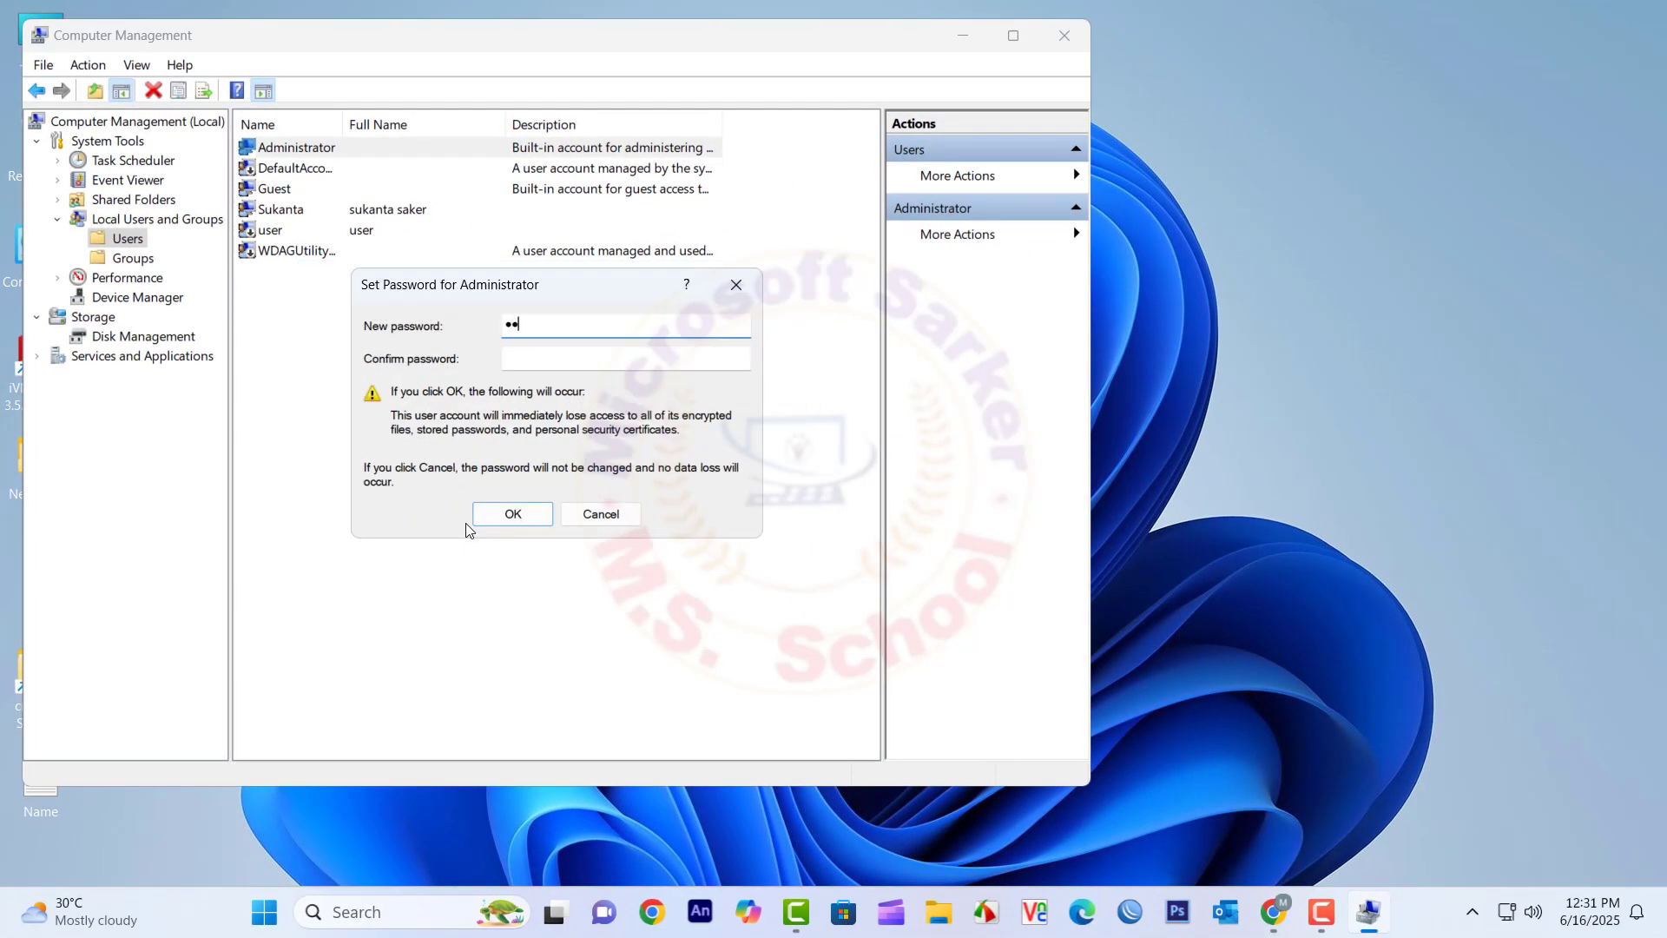
type("password")
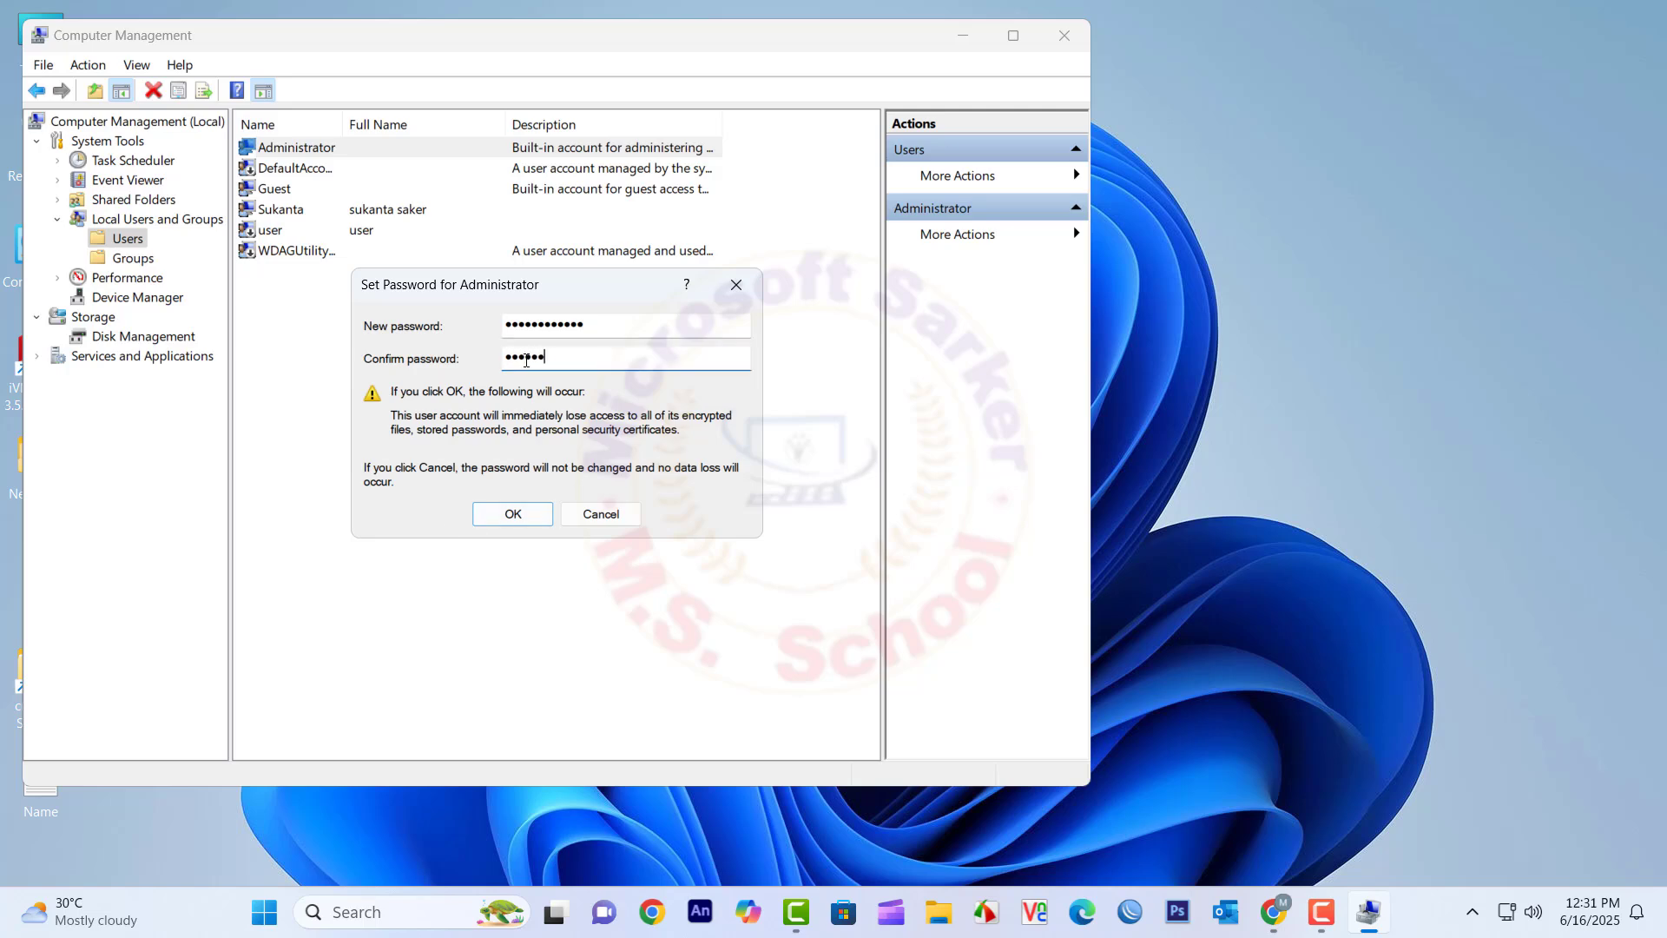
left_click(511, 513)
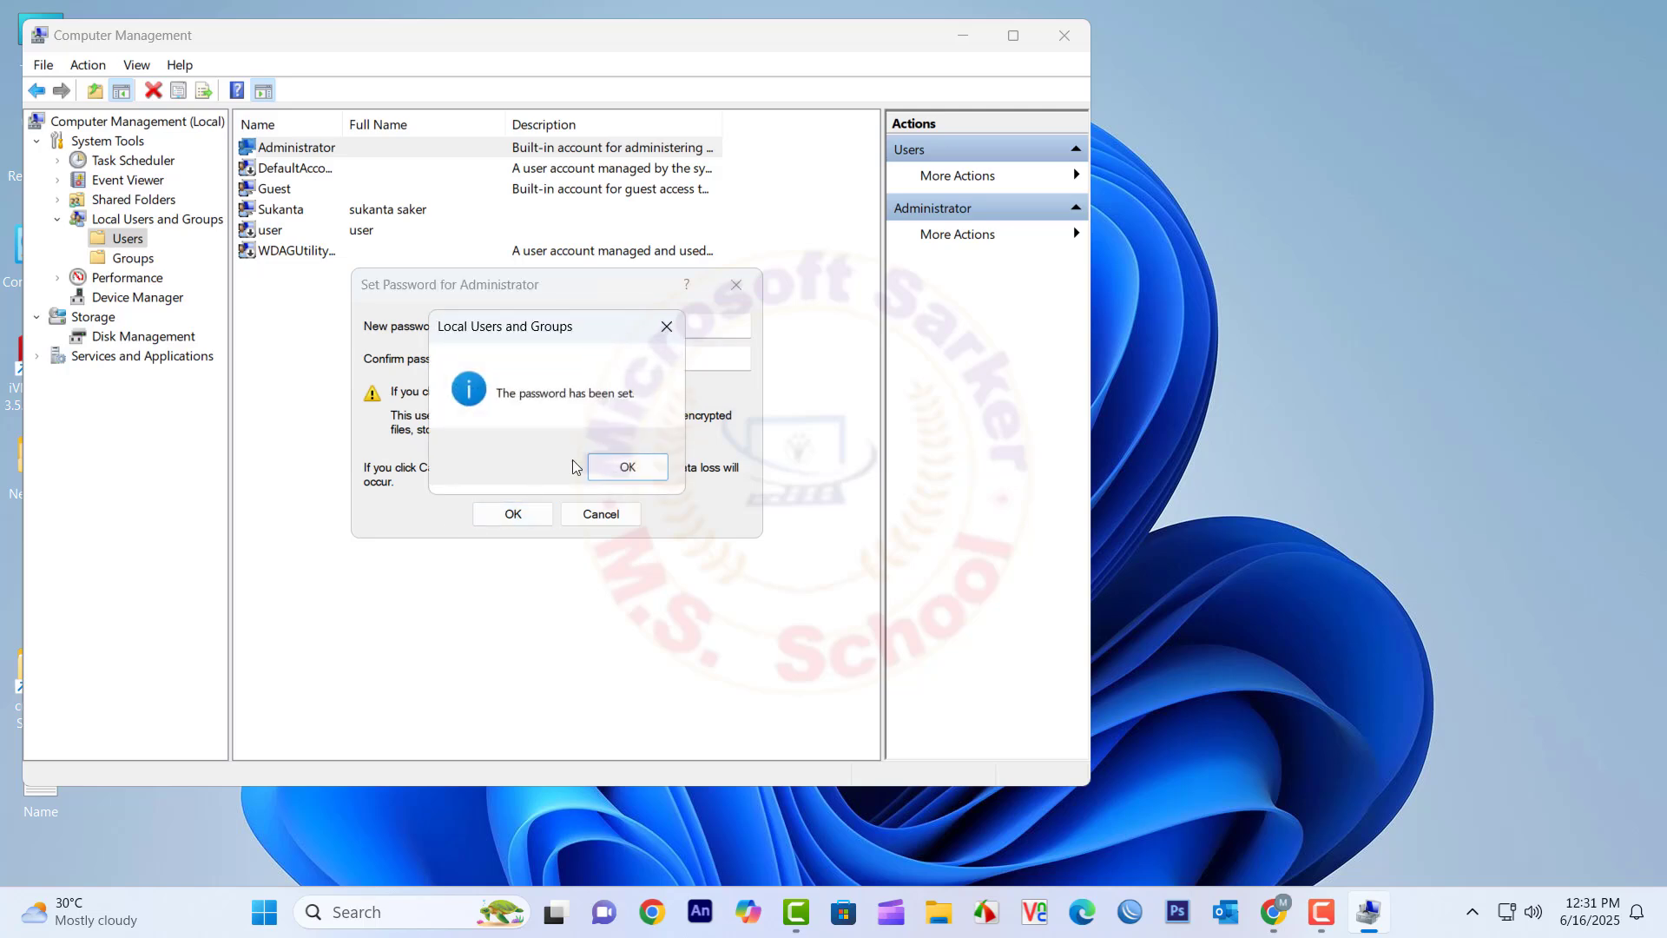
left_click(626, 465)
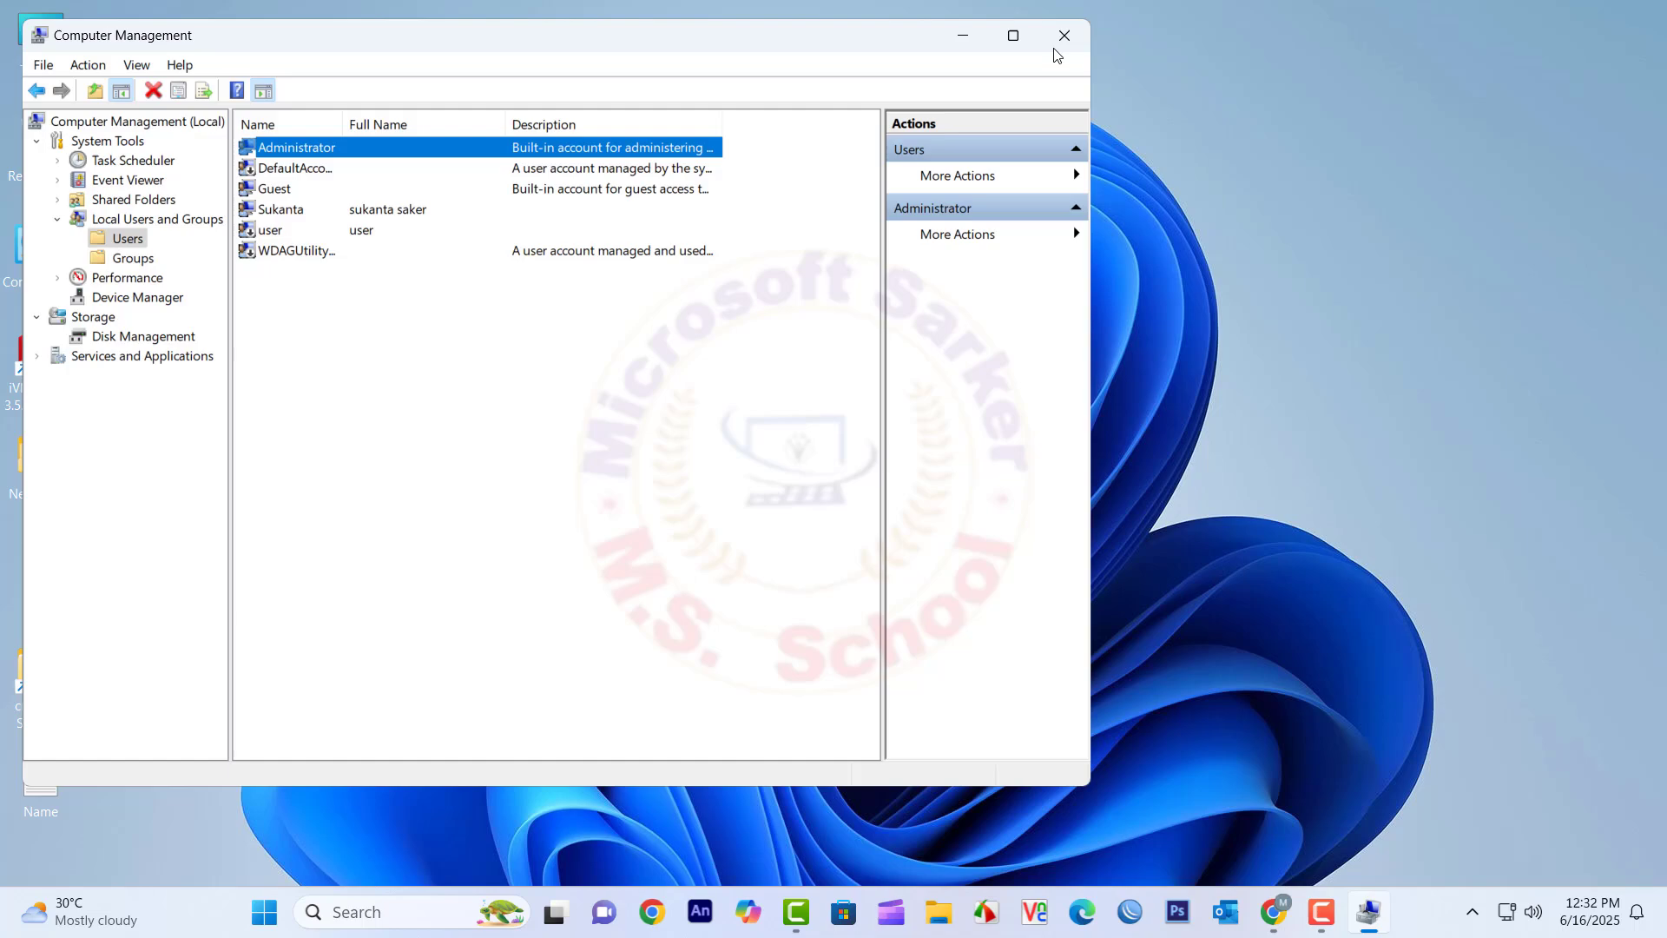
left_click(1062, 35)
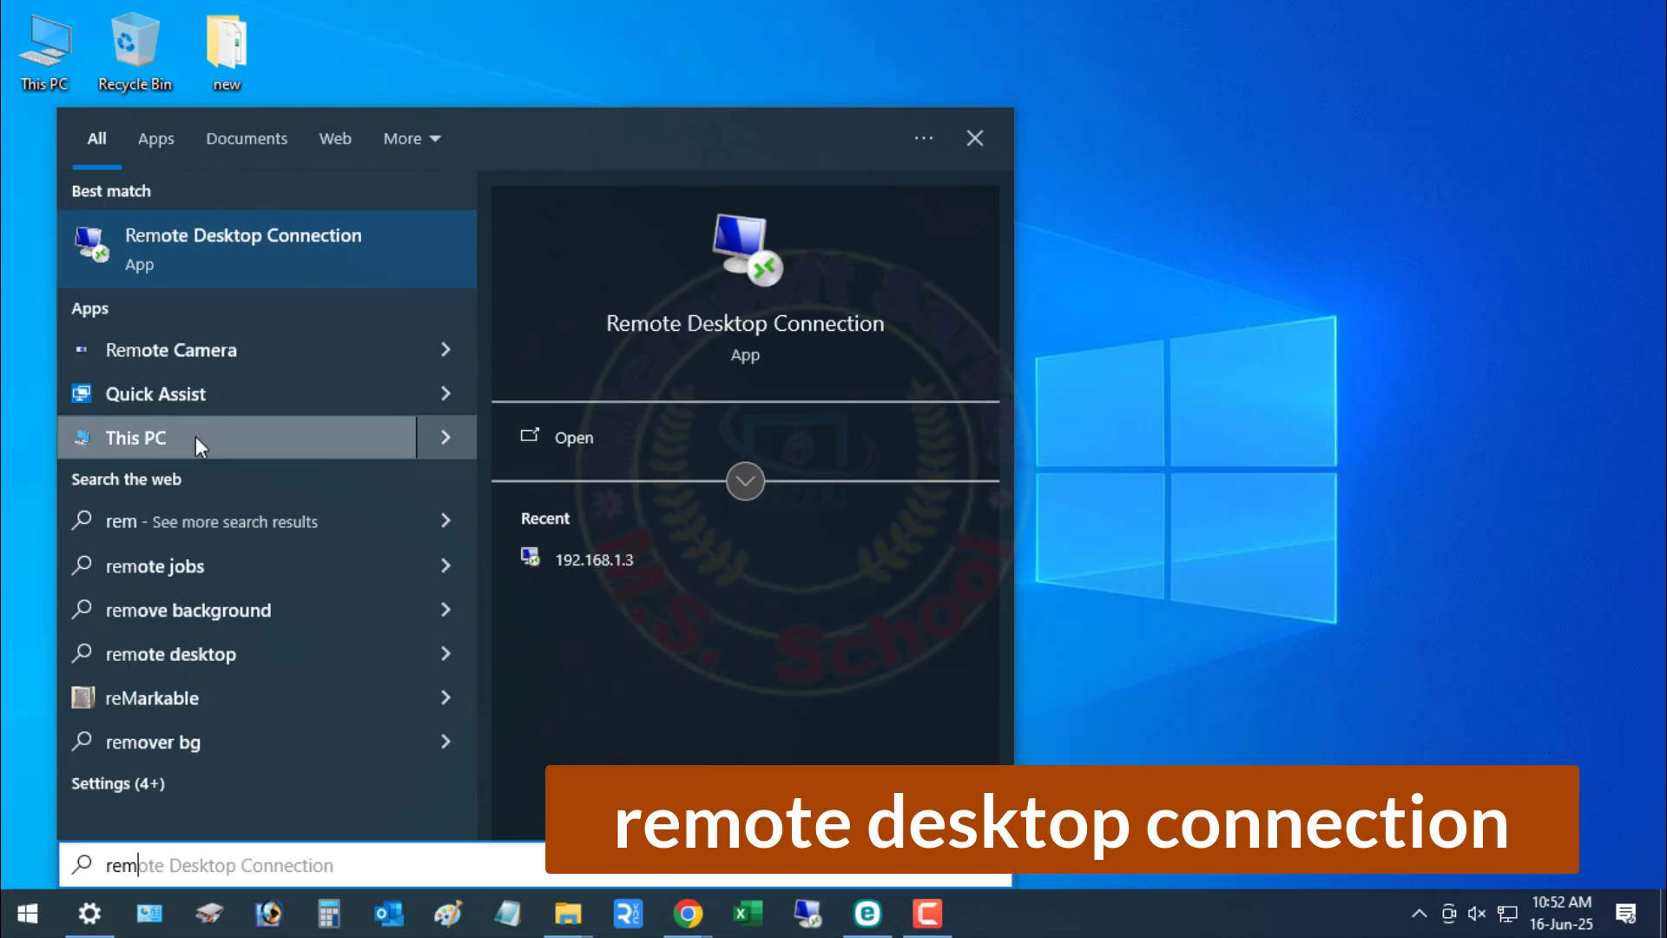
- Connect Remote Desktop Connection to 192.168.1.3, accepting the certificate warning
left_click(573, 437)
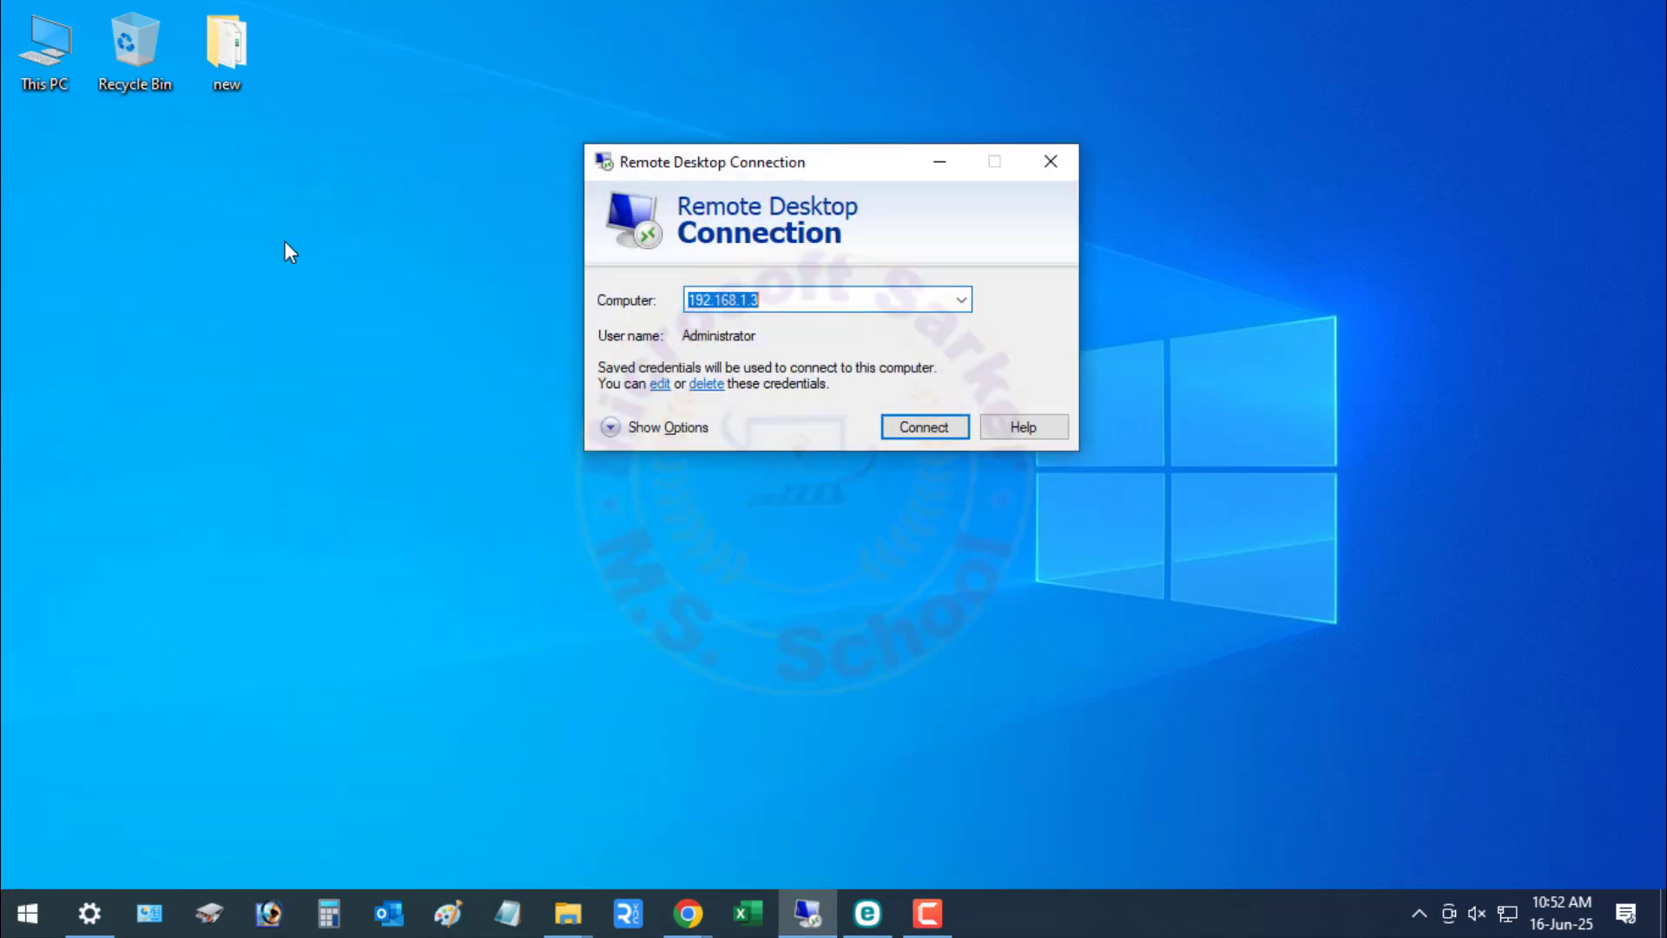
left_click(785, 299)
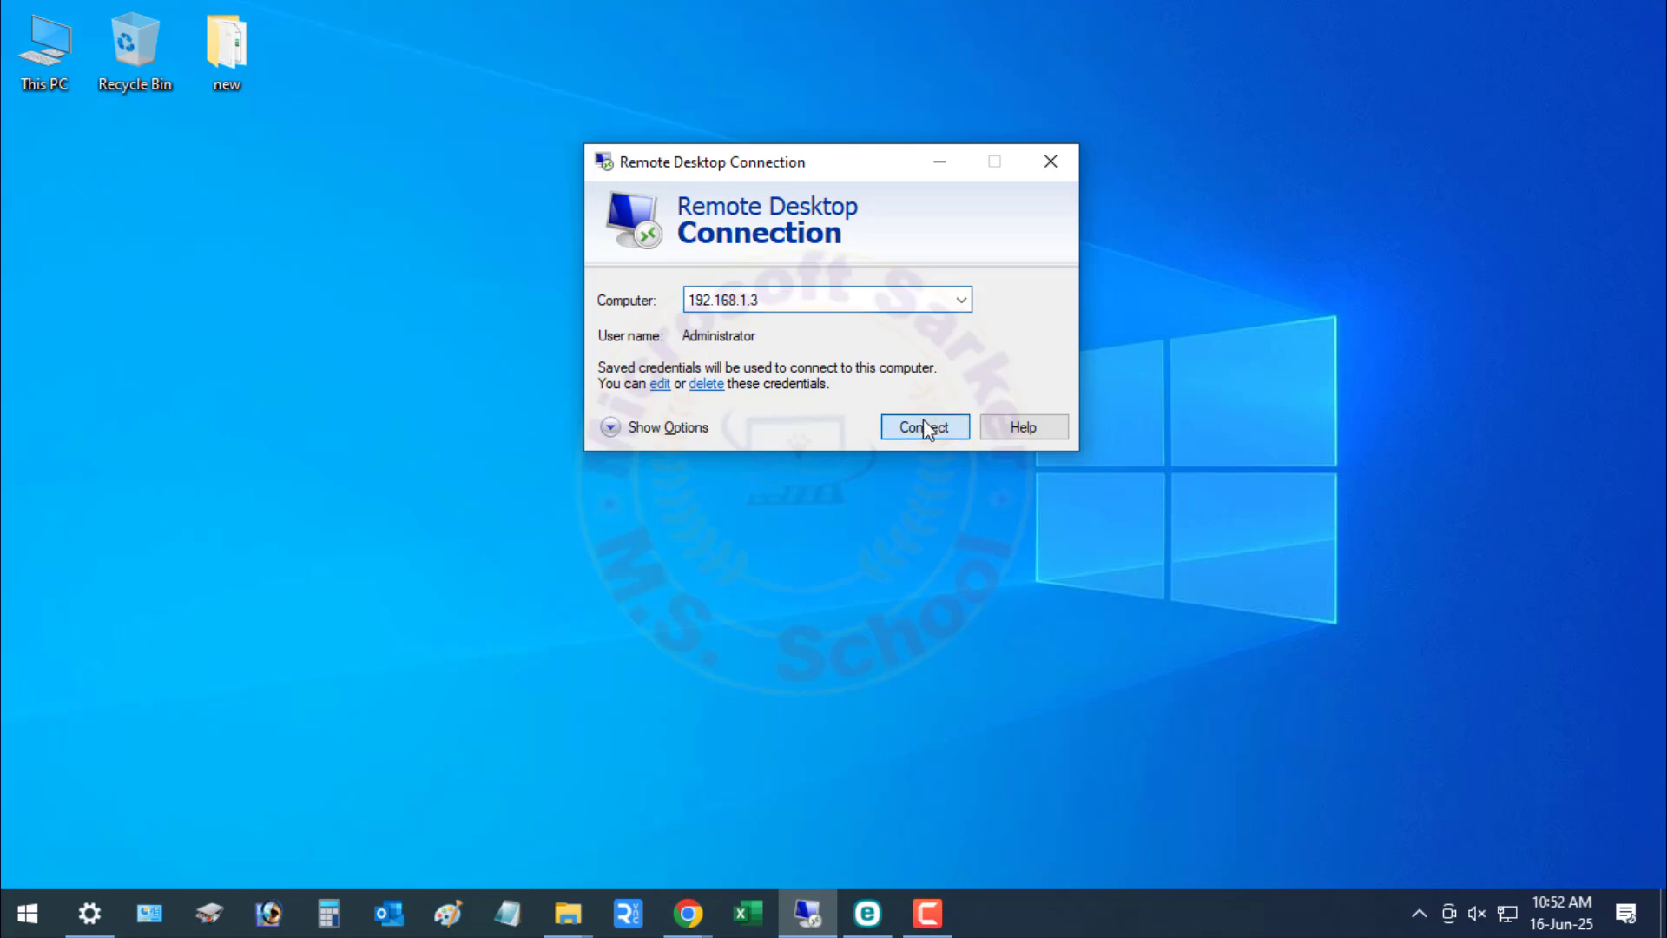
left_click(923, 426)
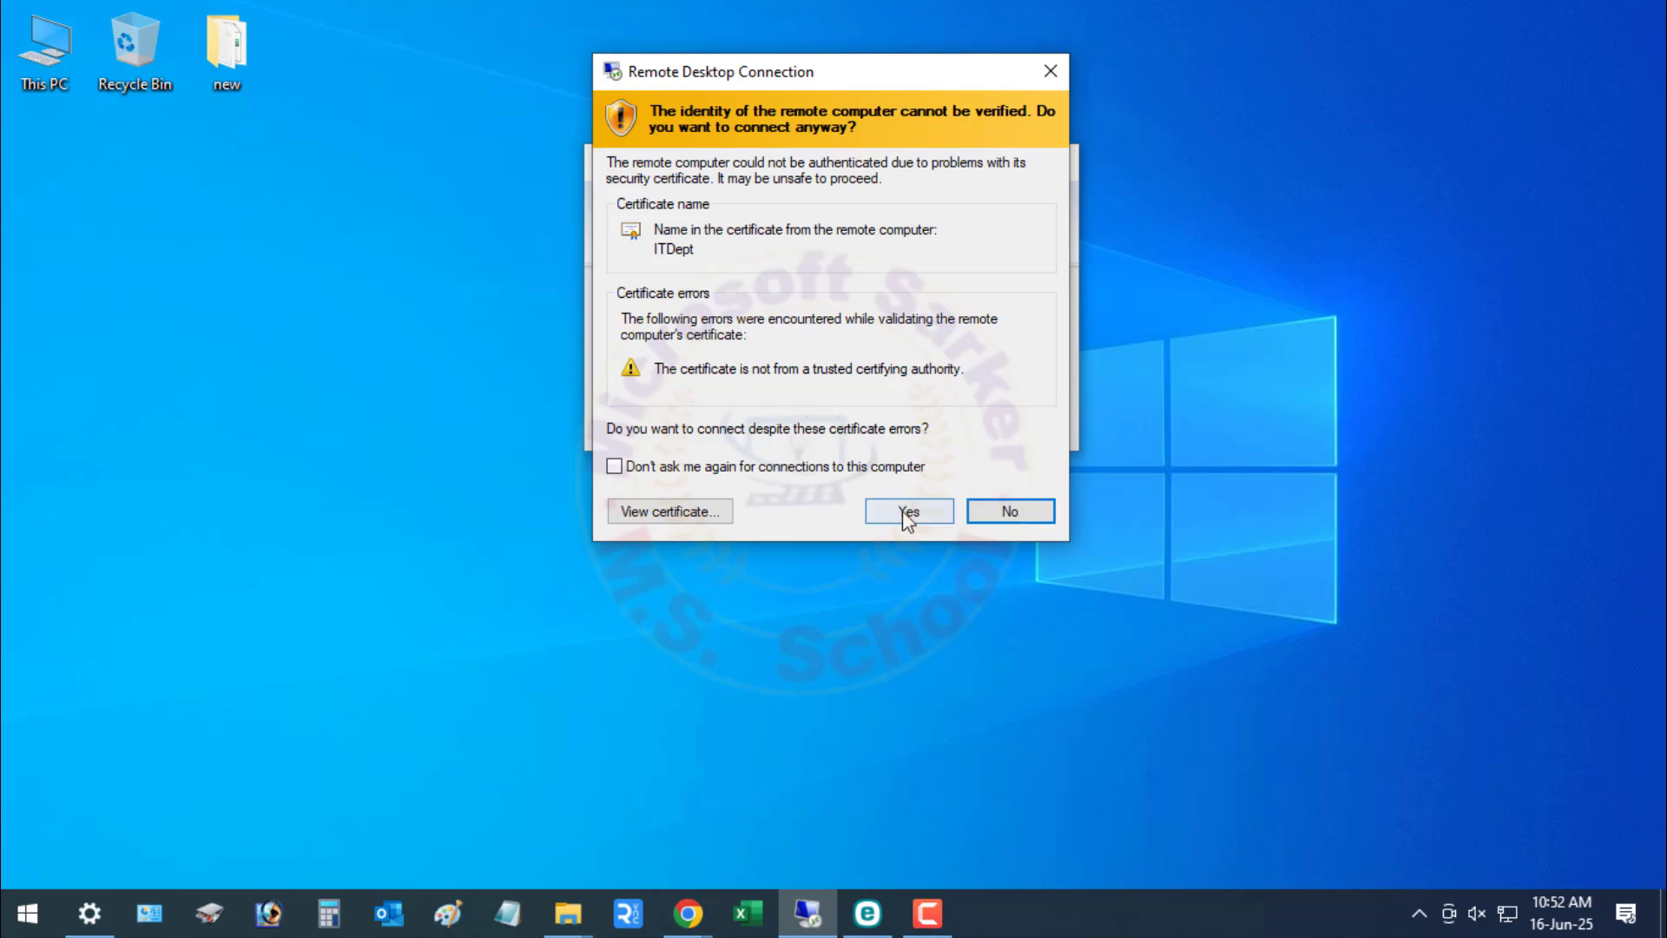
left_click(908, 511)
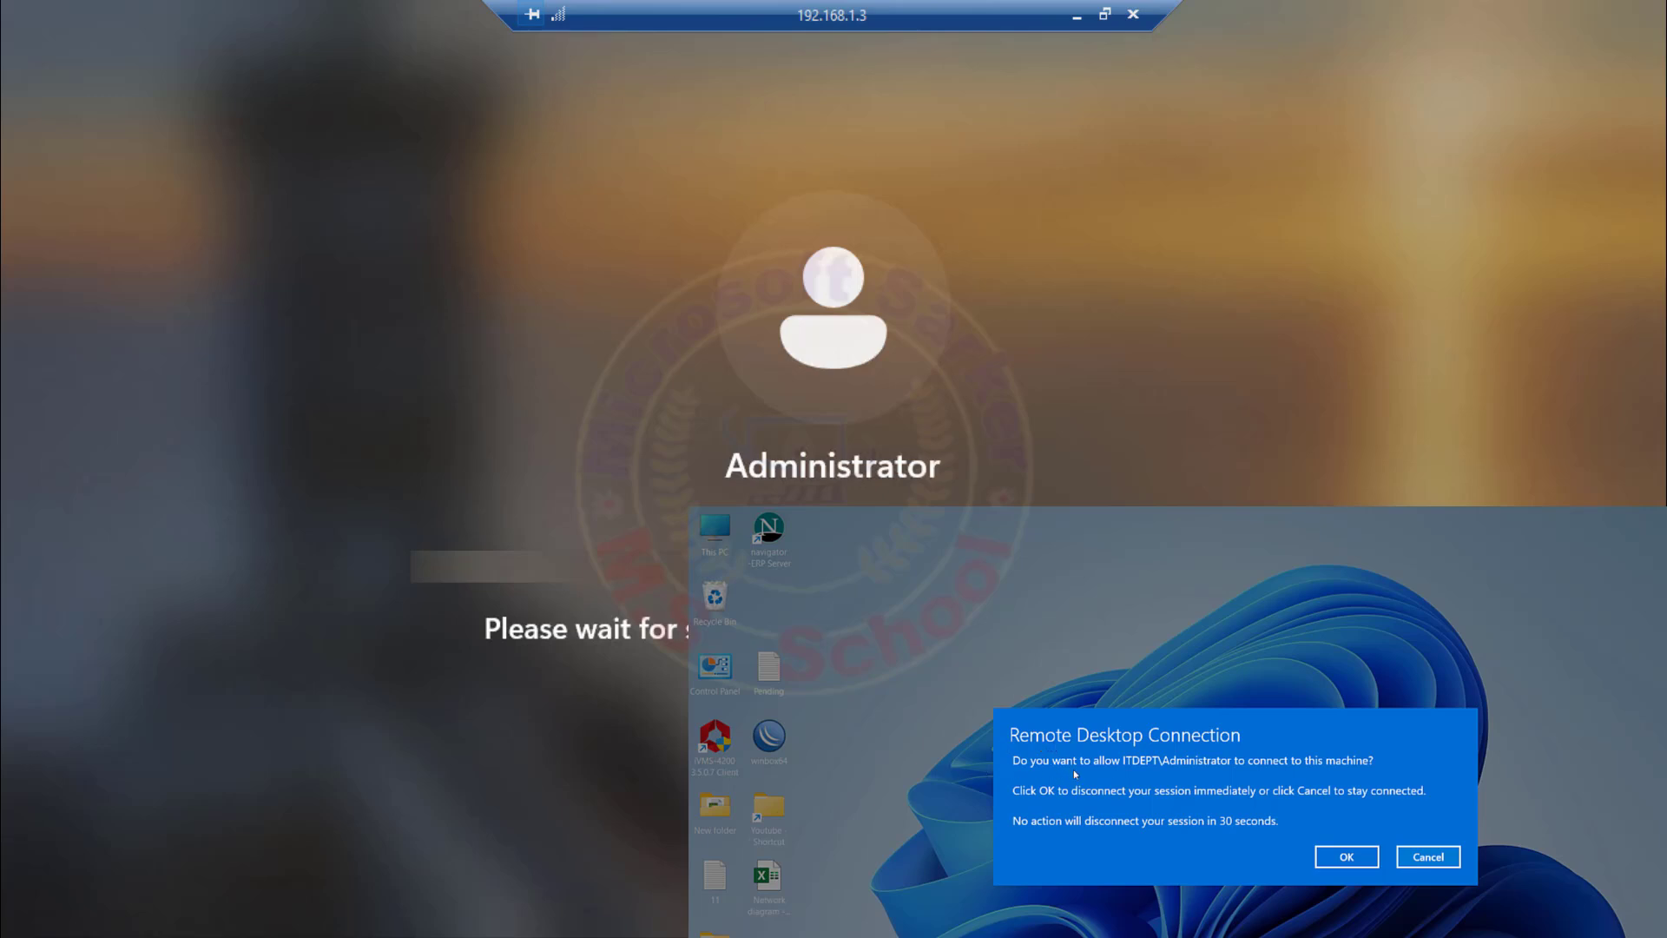
mouse_move(1345, 857)
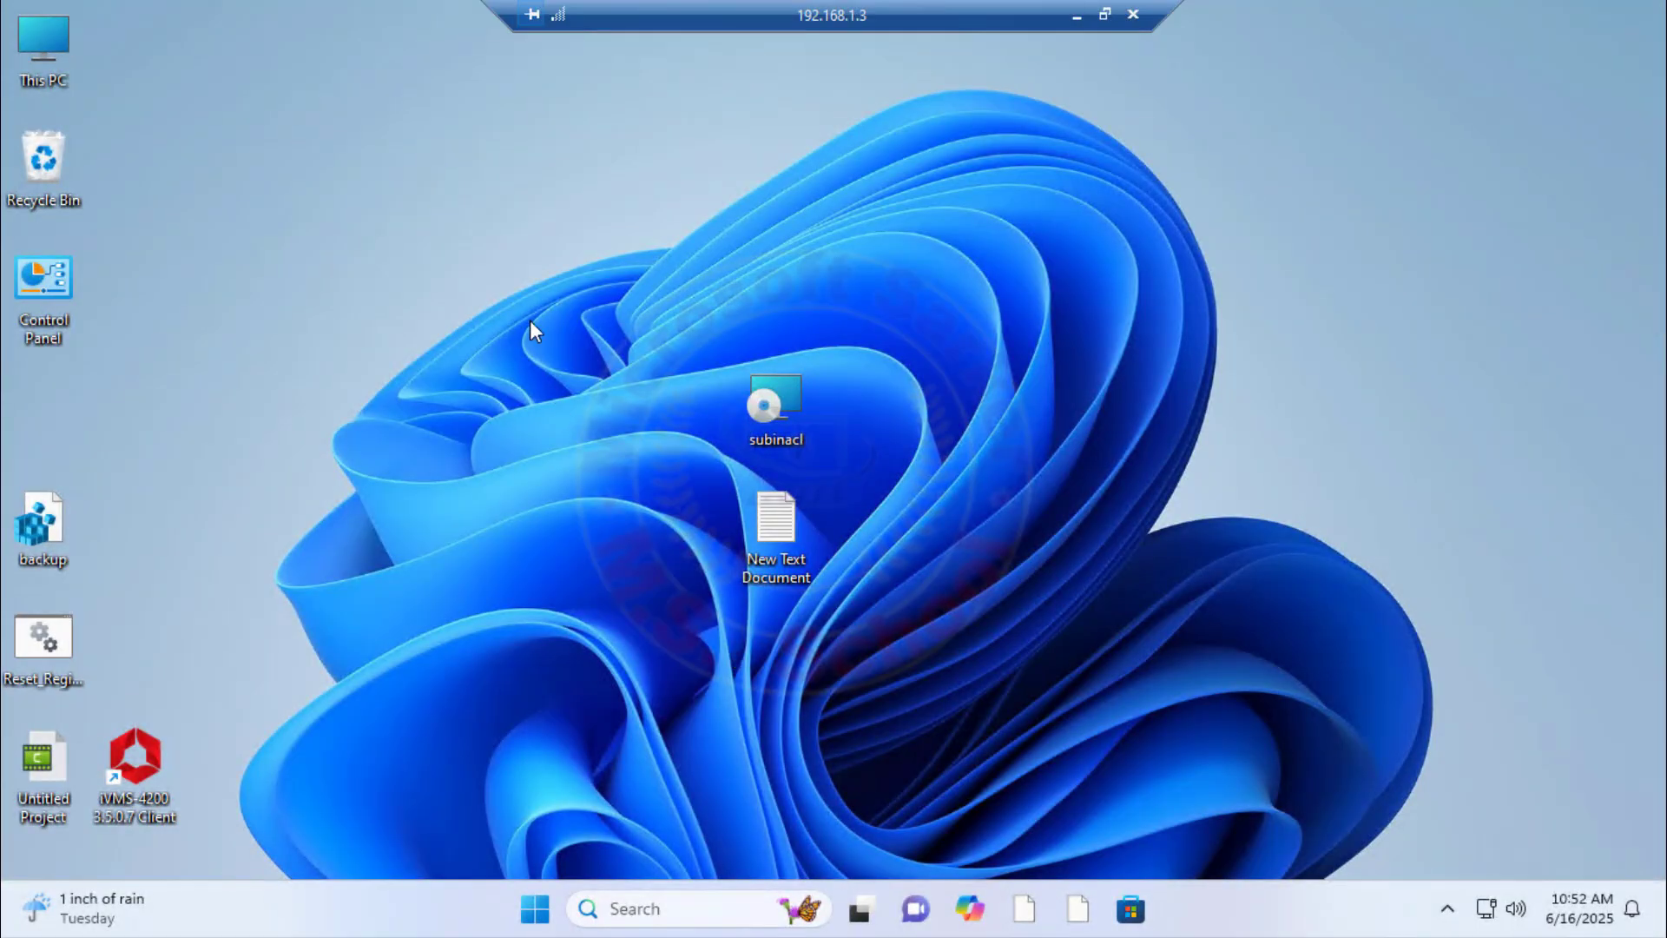
mouse_move(1292, 228)
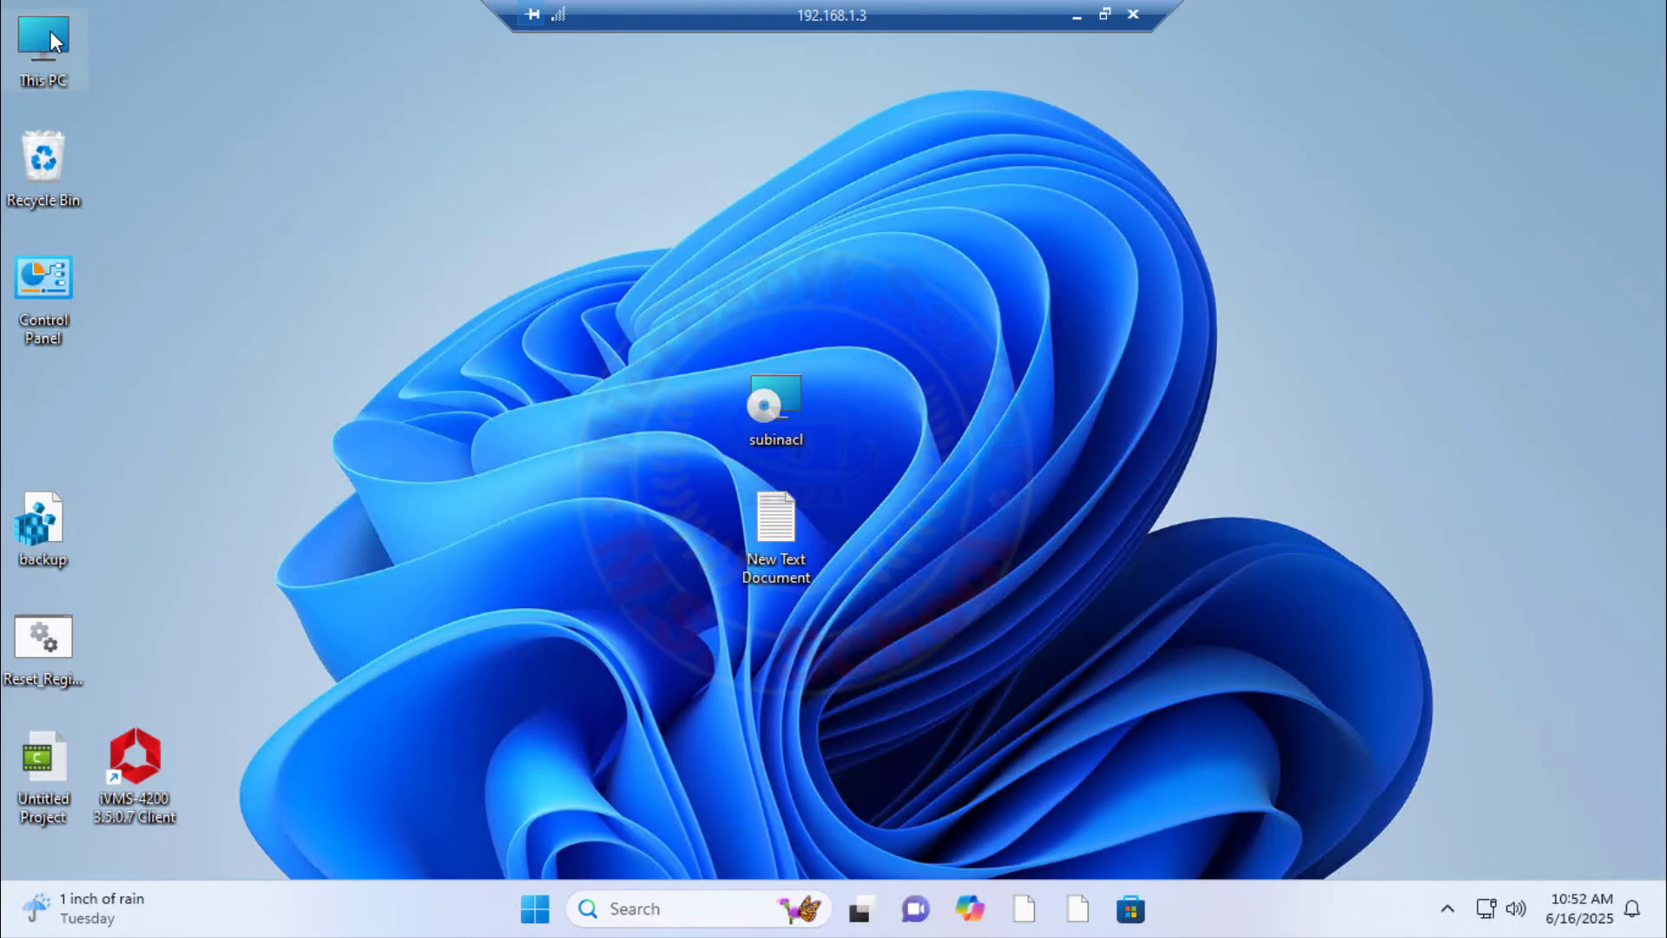
- Open This PC on the remote Windows 11 desktop
double_click(43, 43)
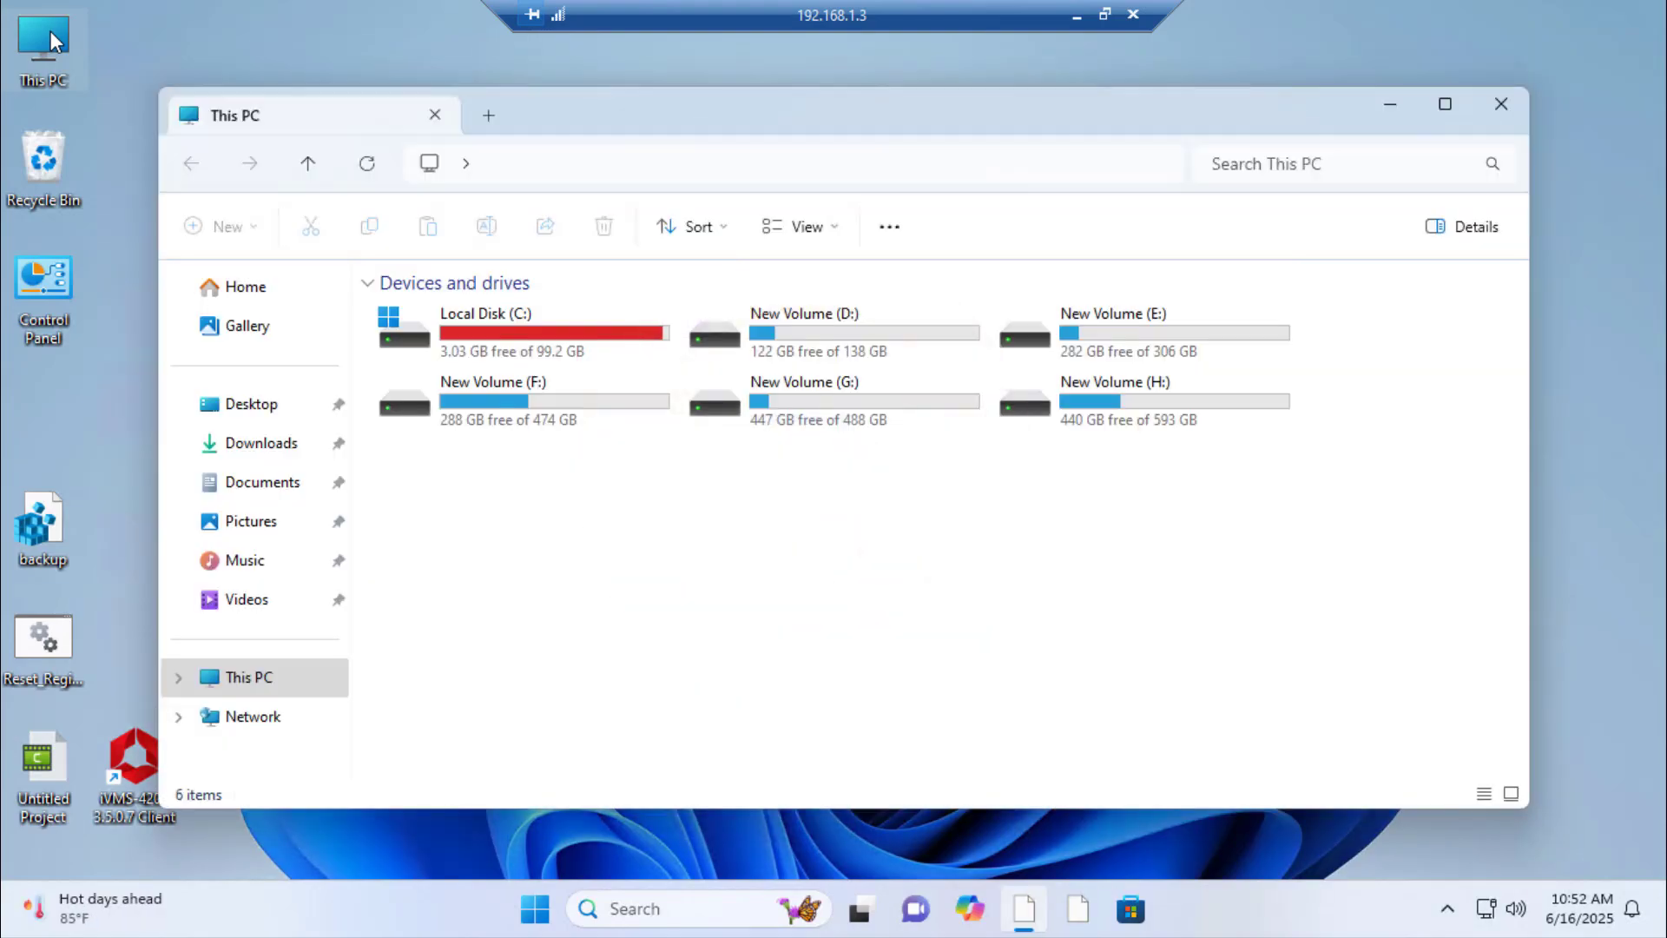